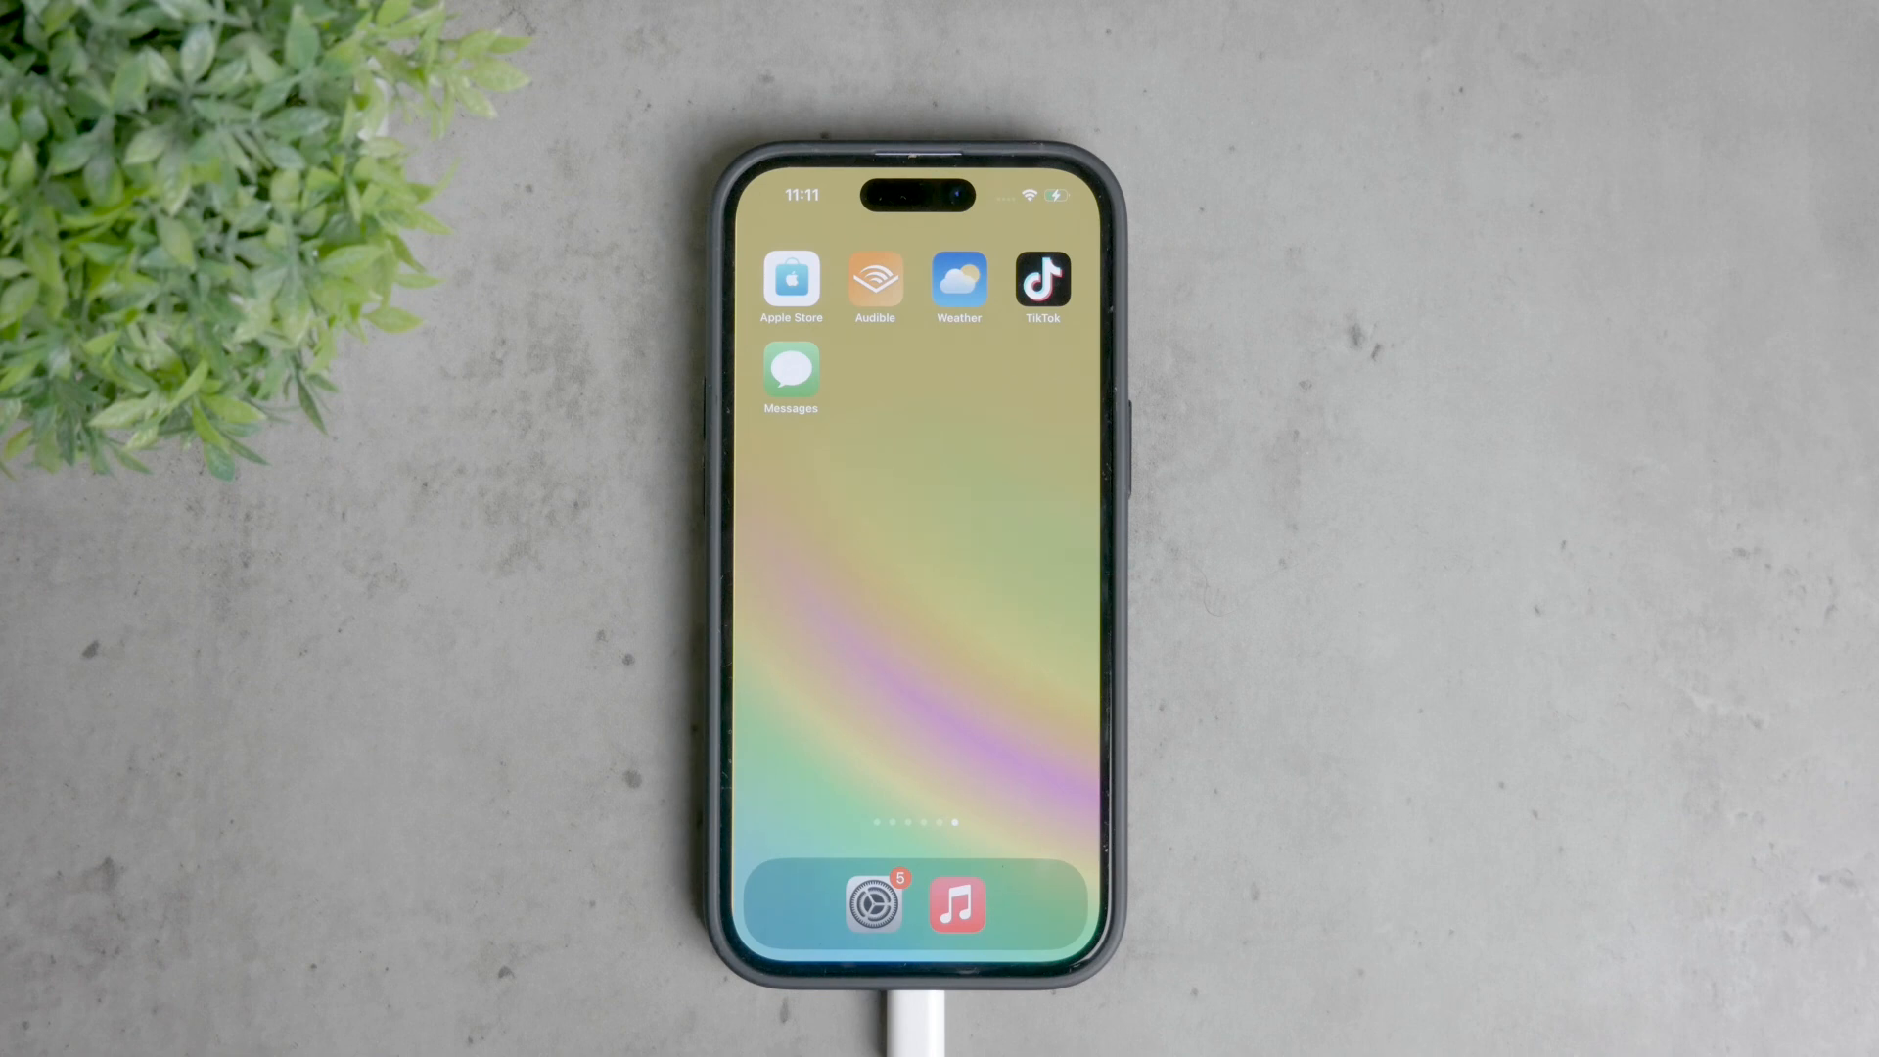
Swipe the Home Screen to reach the Settings app and open it.
scroll(left, 3)
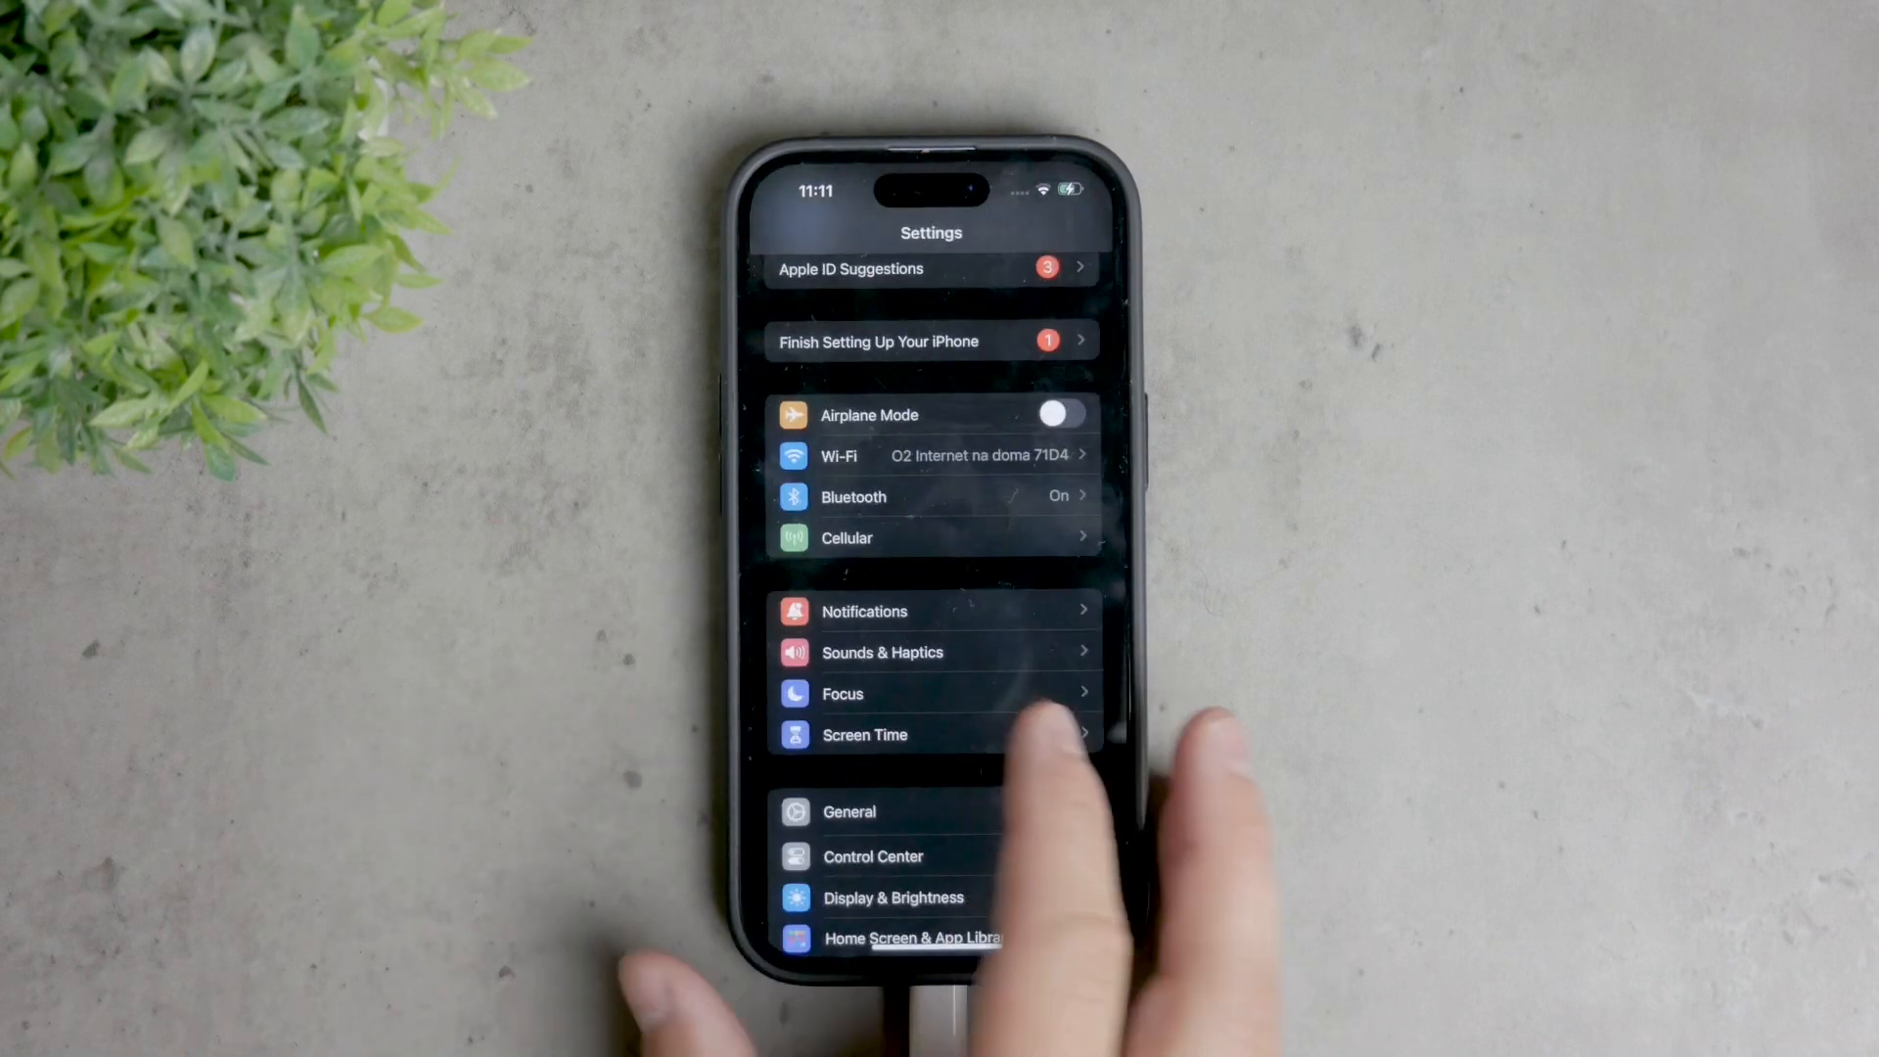
Open Screen Time and scroll down to the Restrictions section.
click(865, 735)
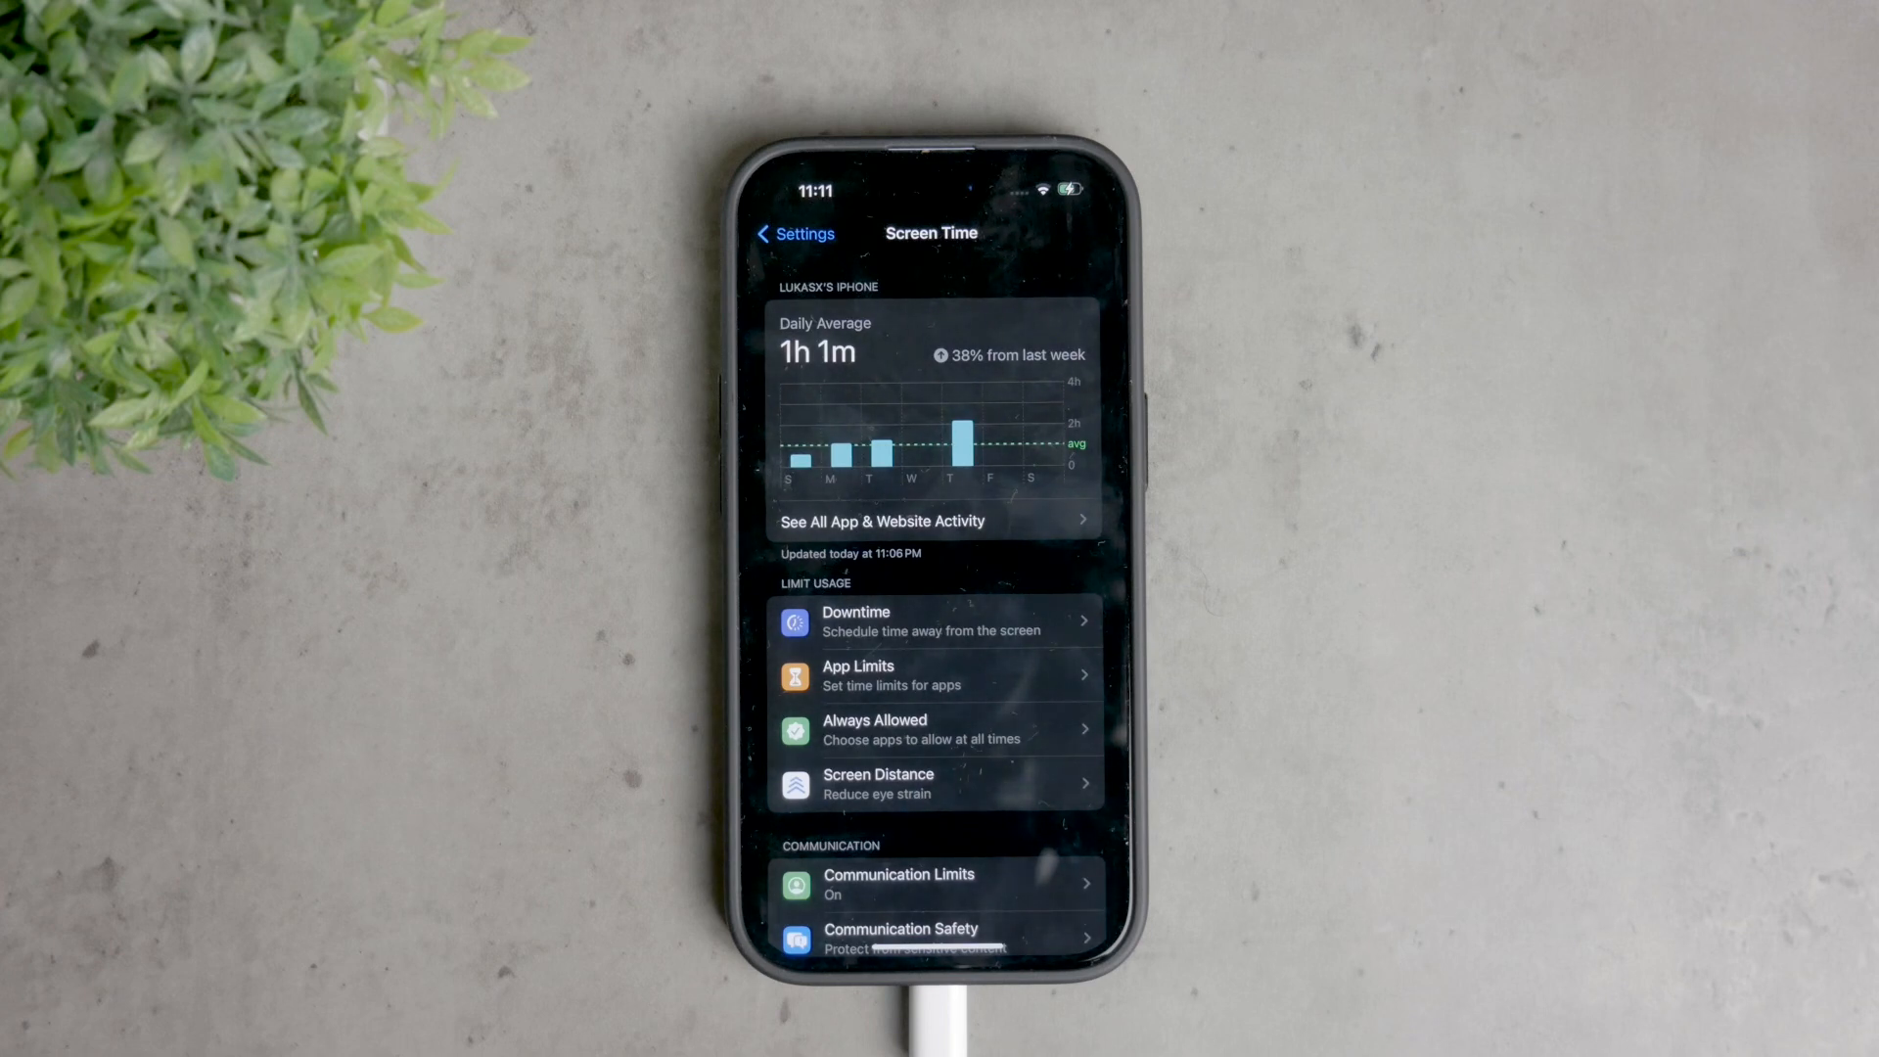
scroll(down, 3)
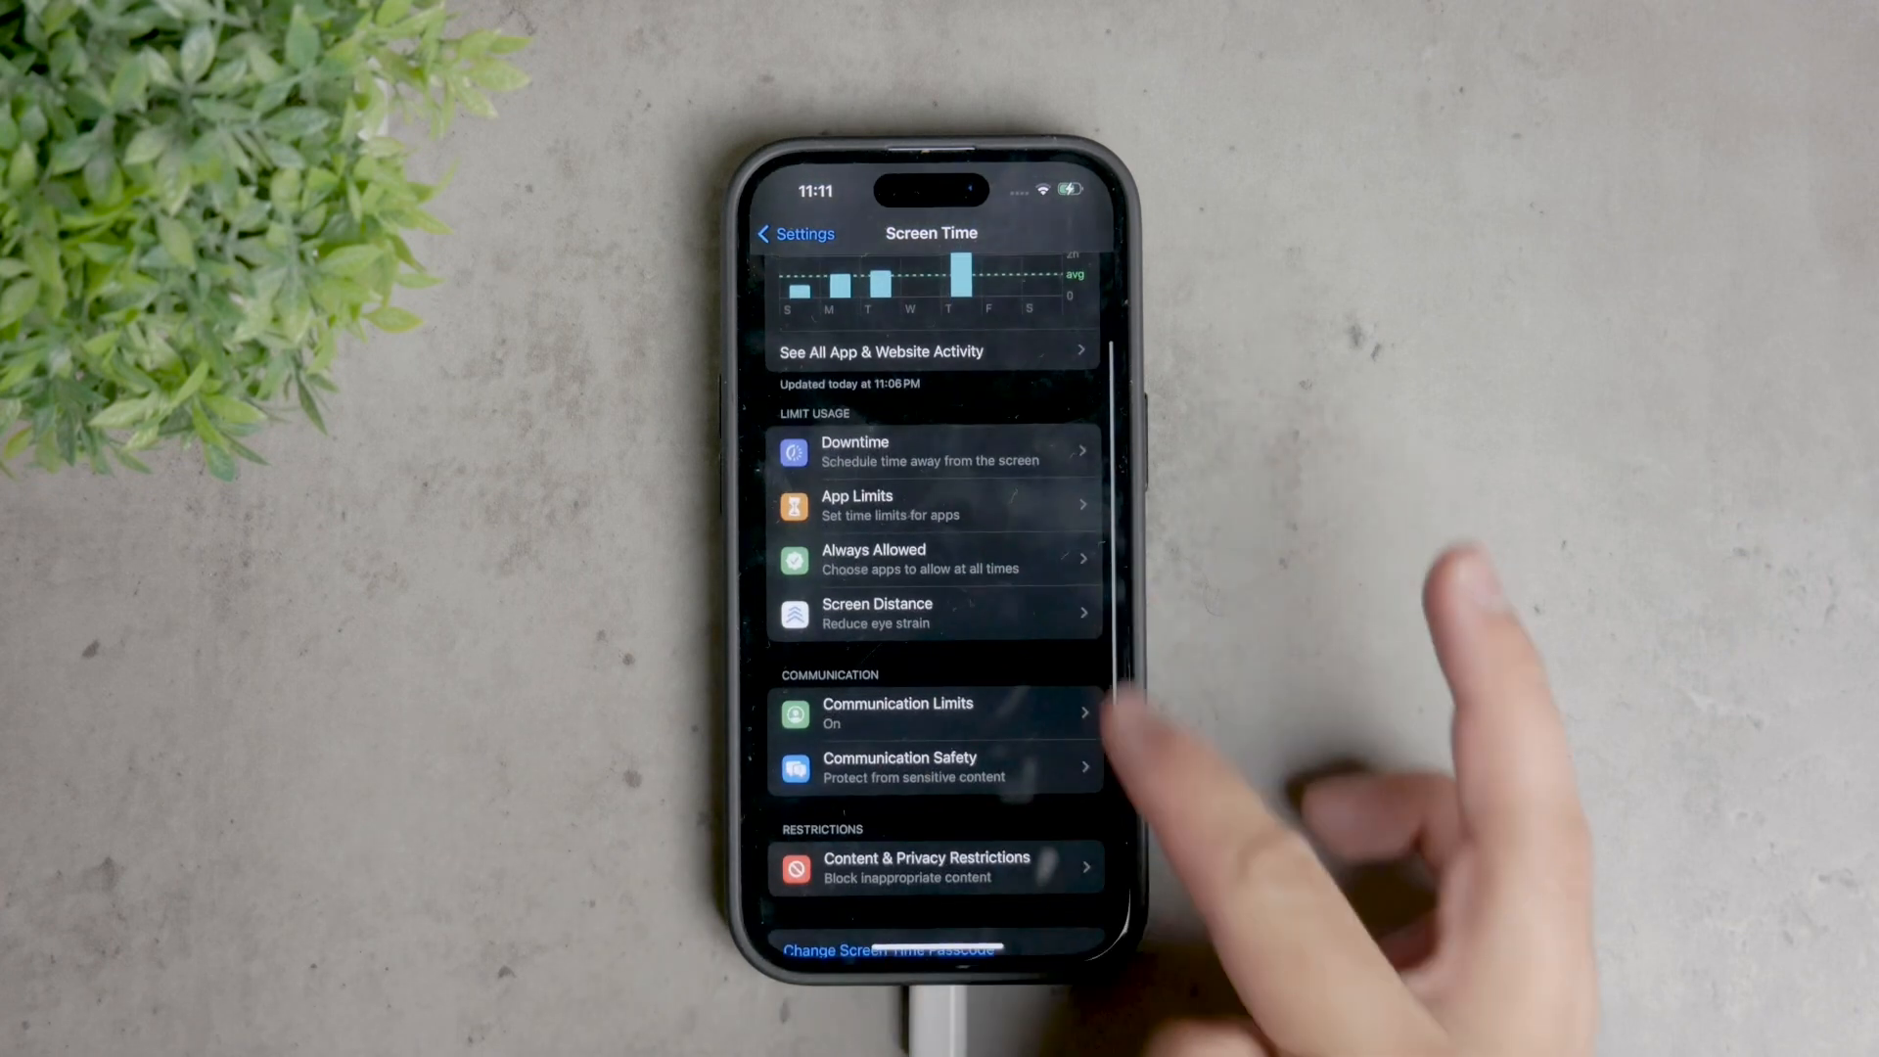
Turn on Content & Privacy Restrictions with the Screen Time passcode, then enter Content Restrictions.
click(934, 866)
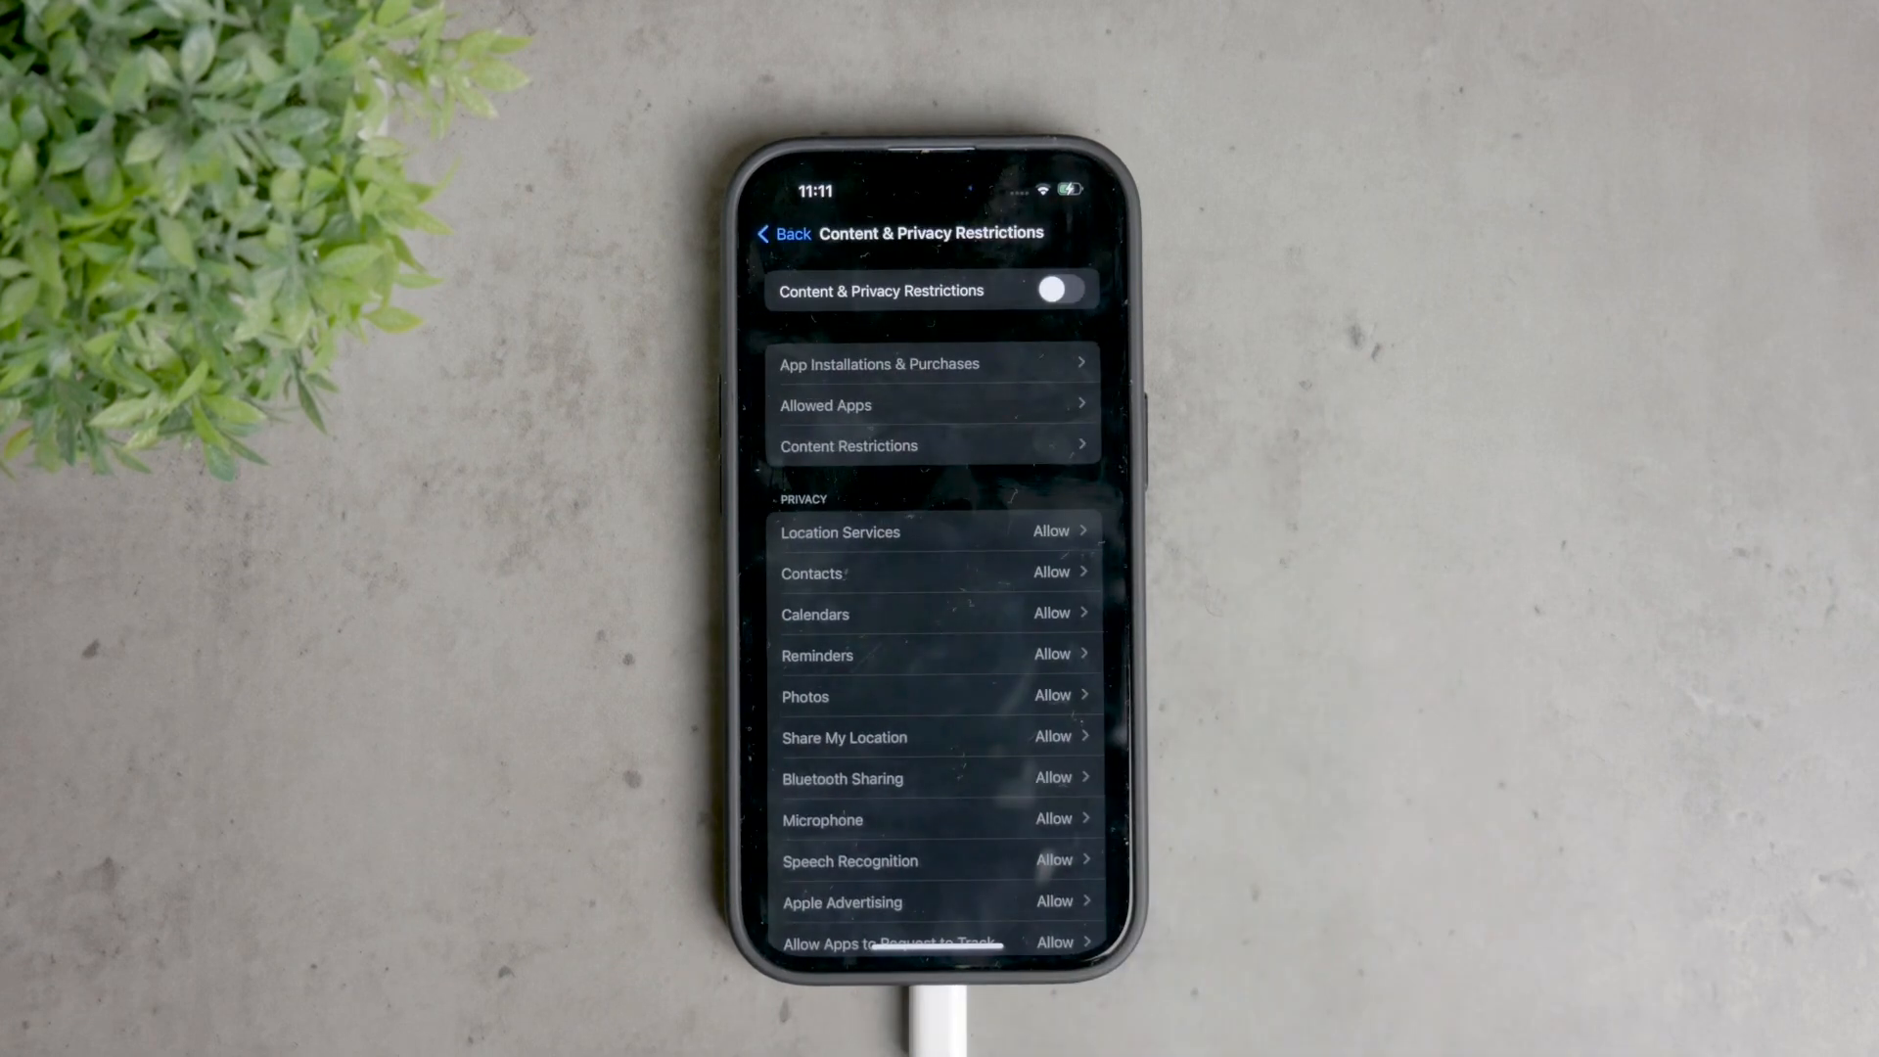
click(1059, 290)
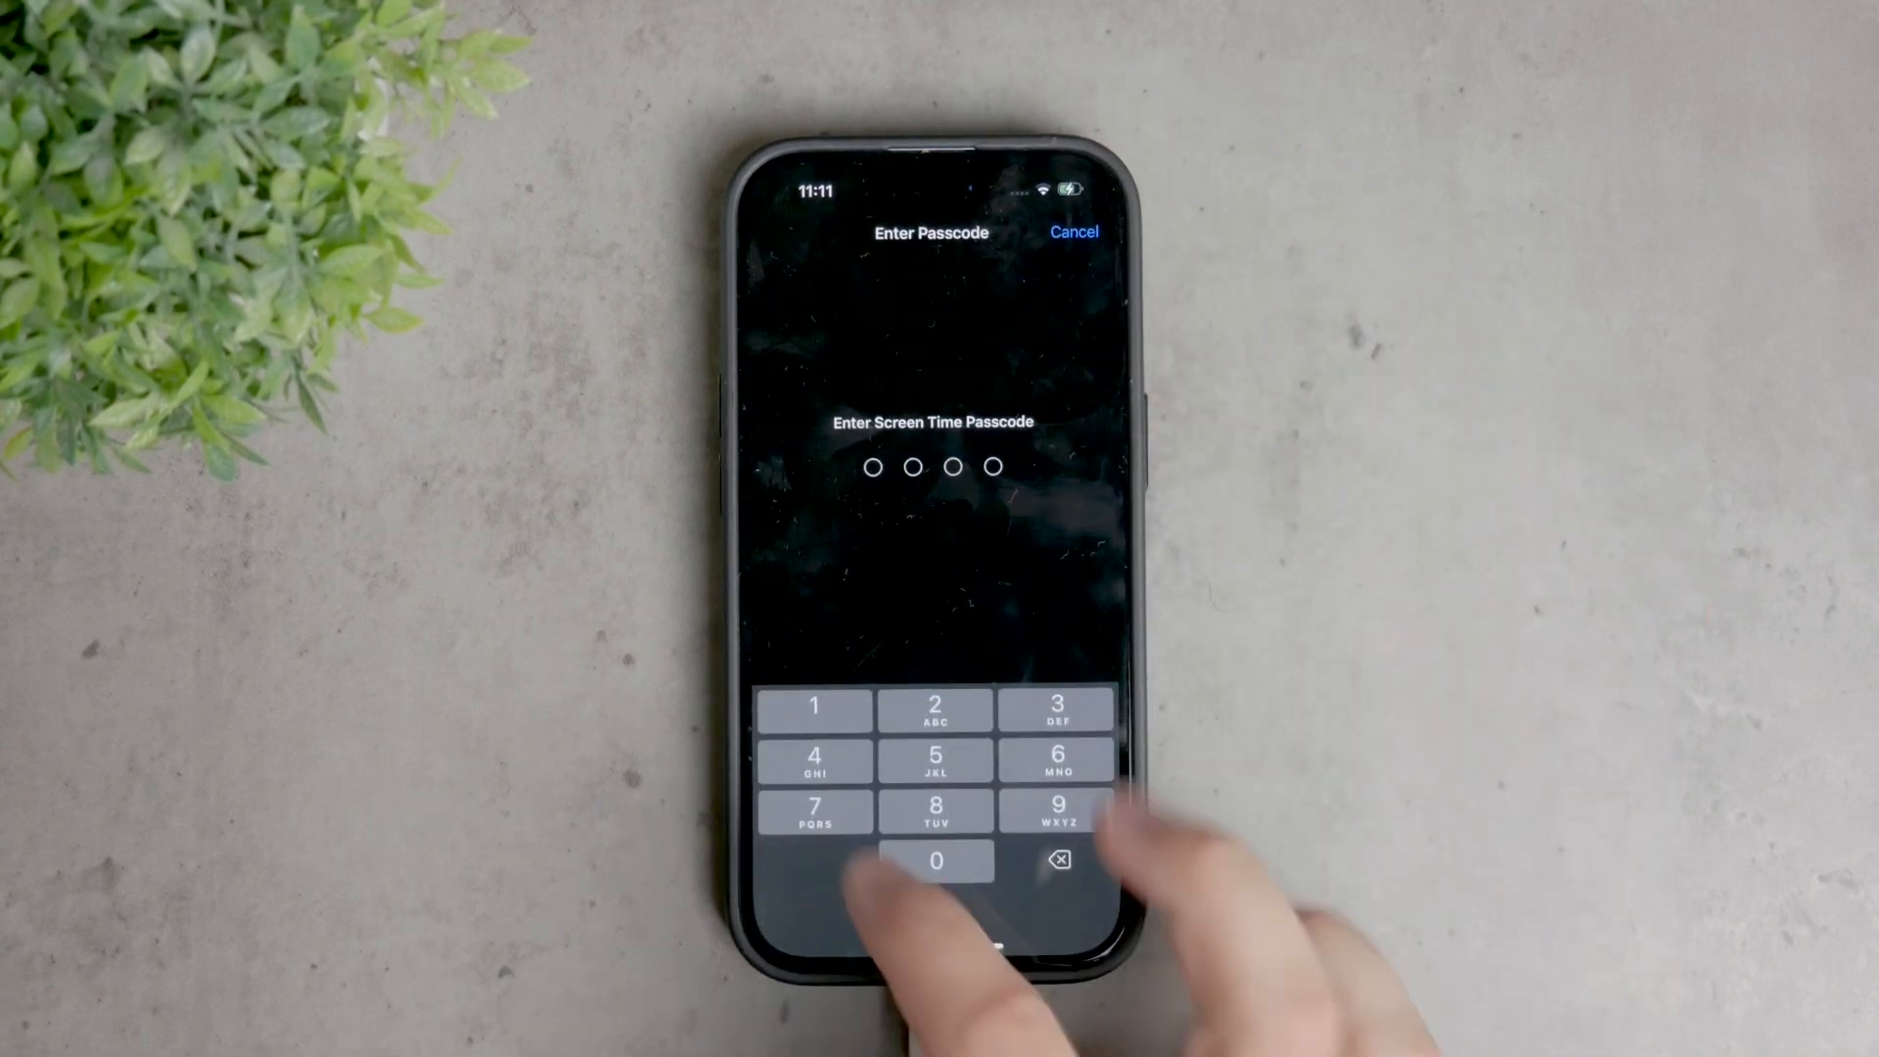
click(936, 859)
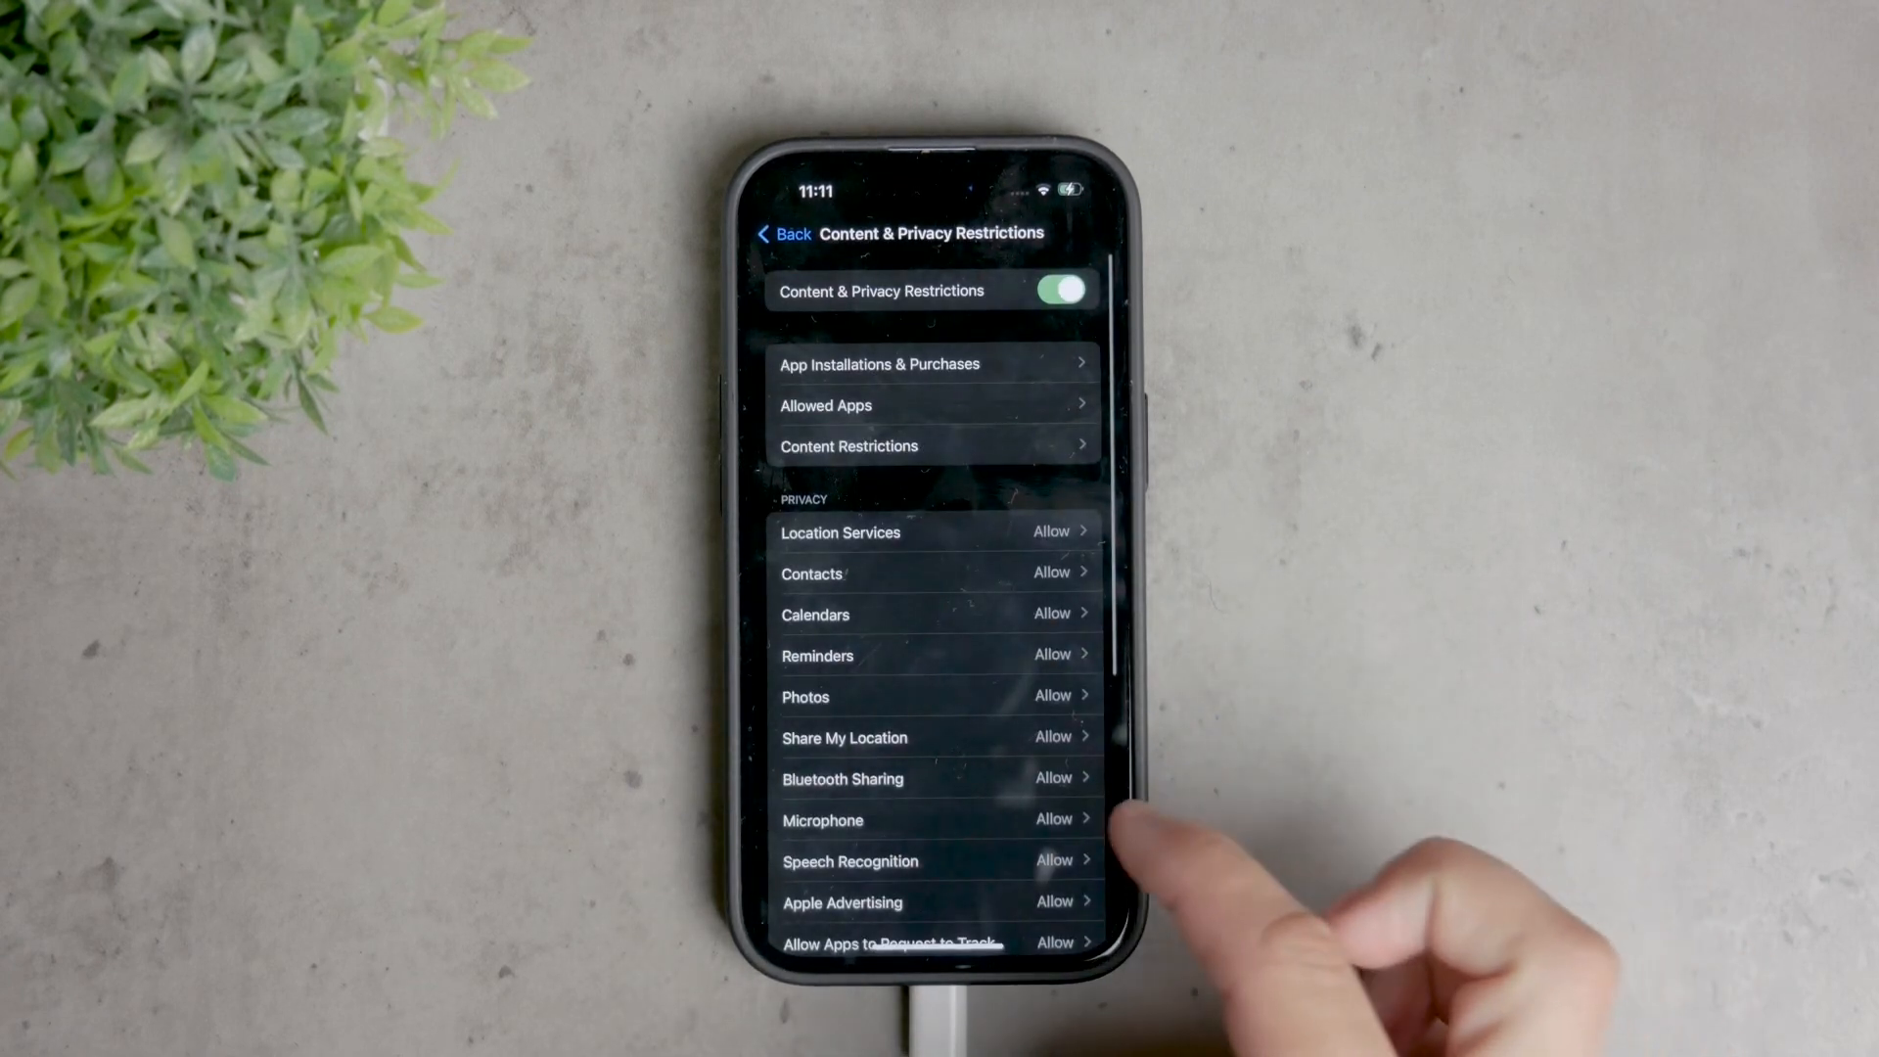
click(848, 446)
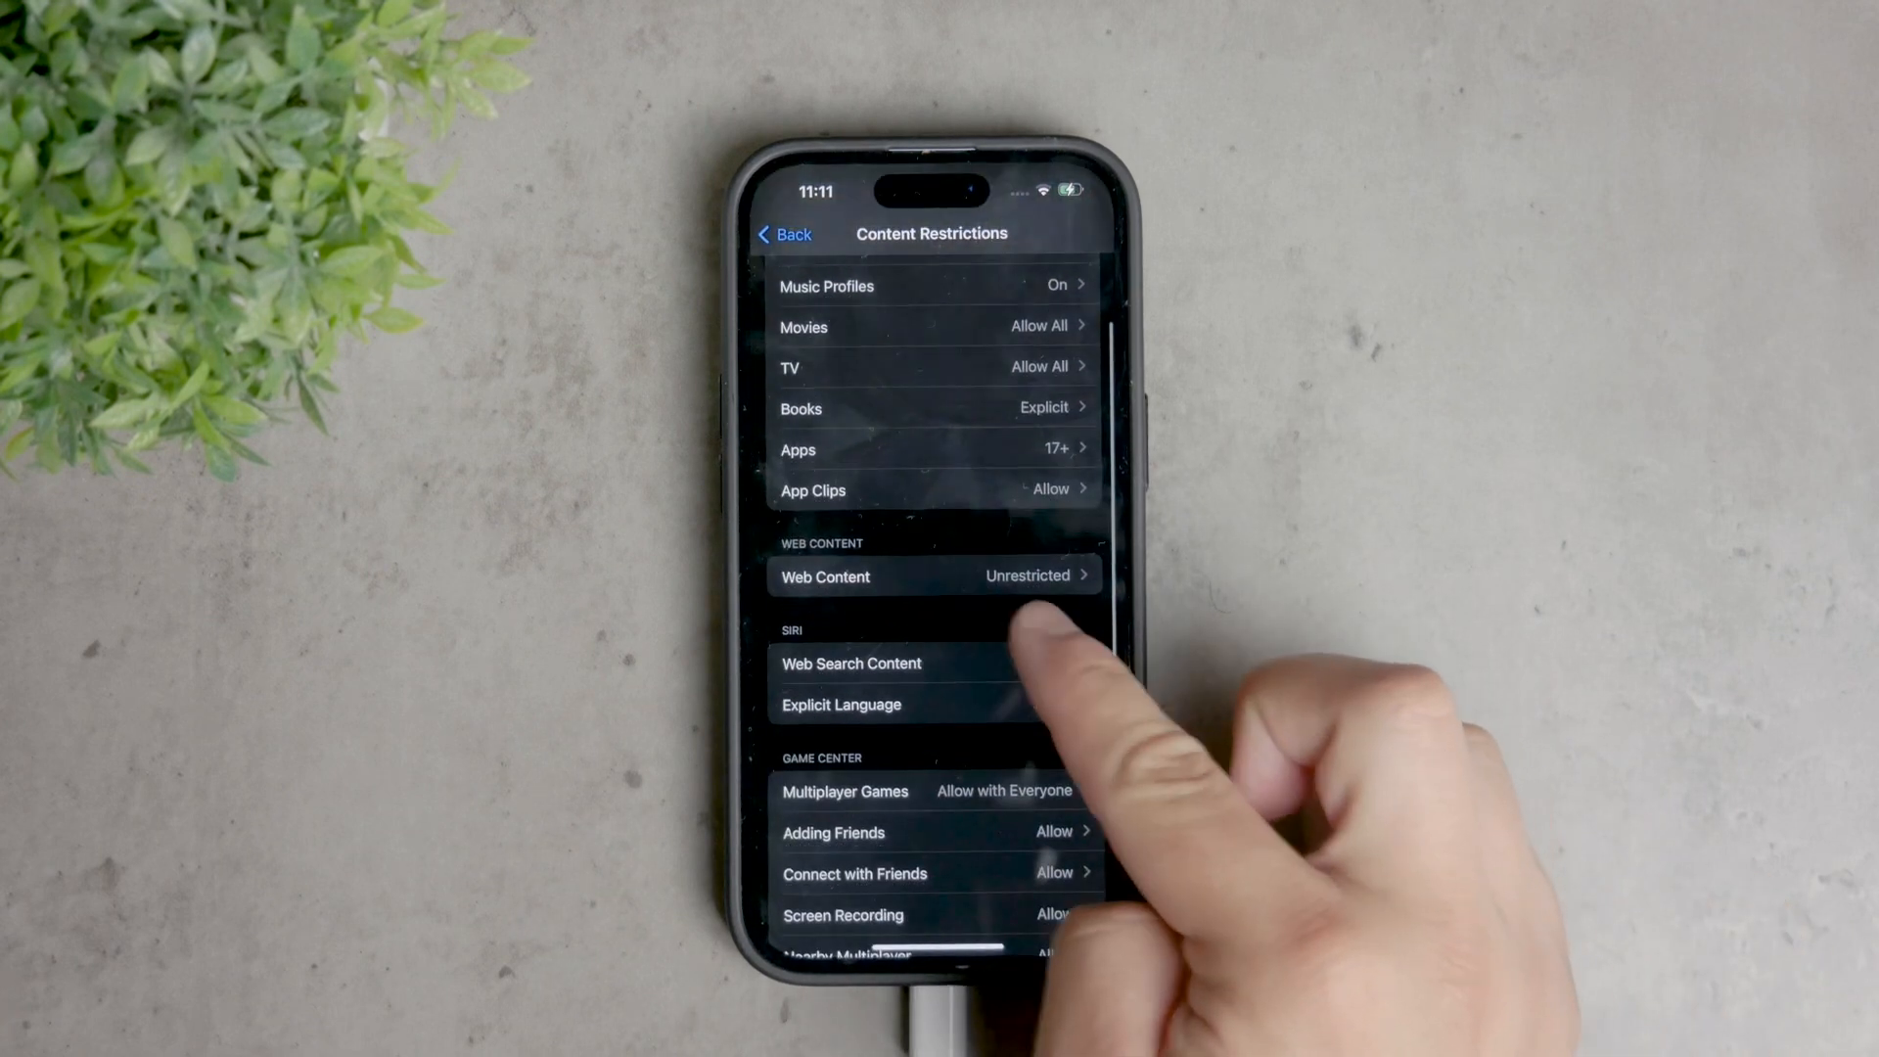
Choose Limit Adult Websites for Web Content, starting an Always Allow website but cancelling.
click(934, 576)
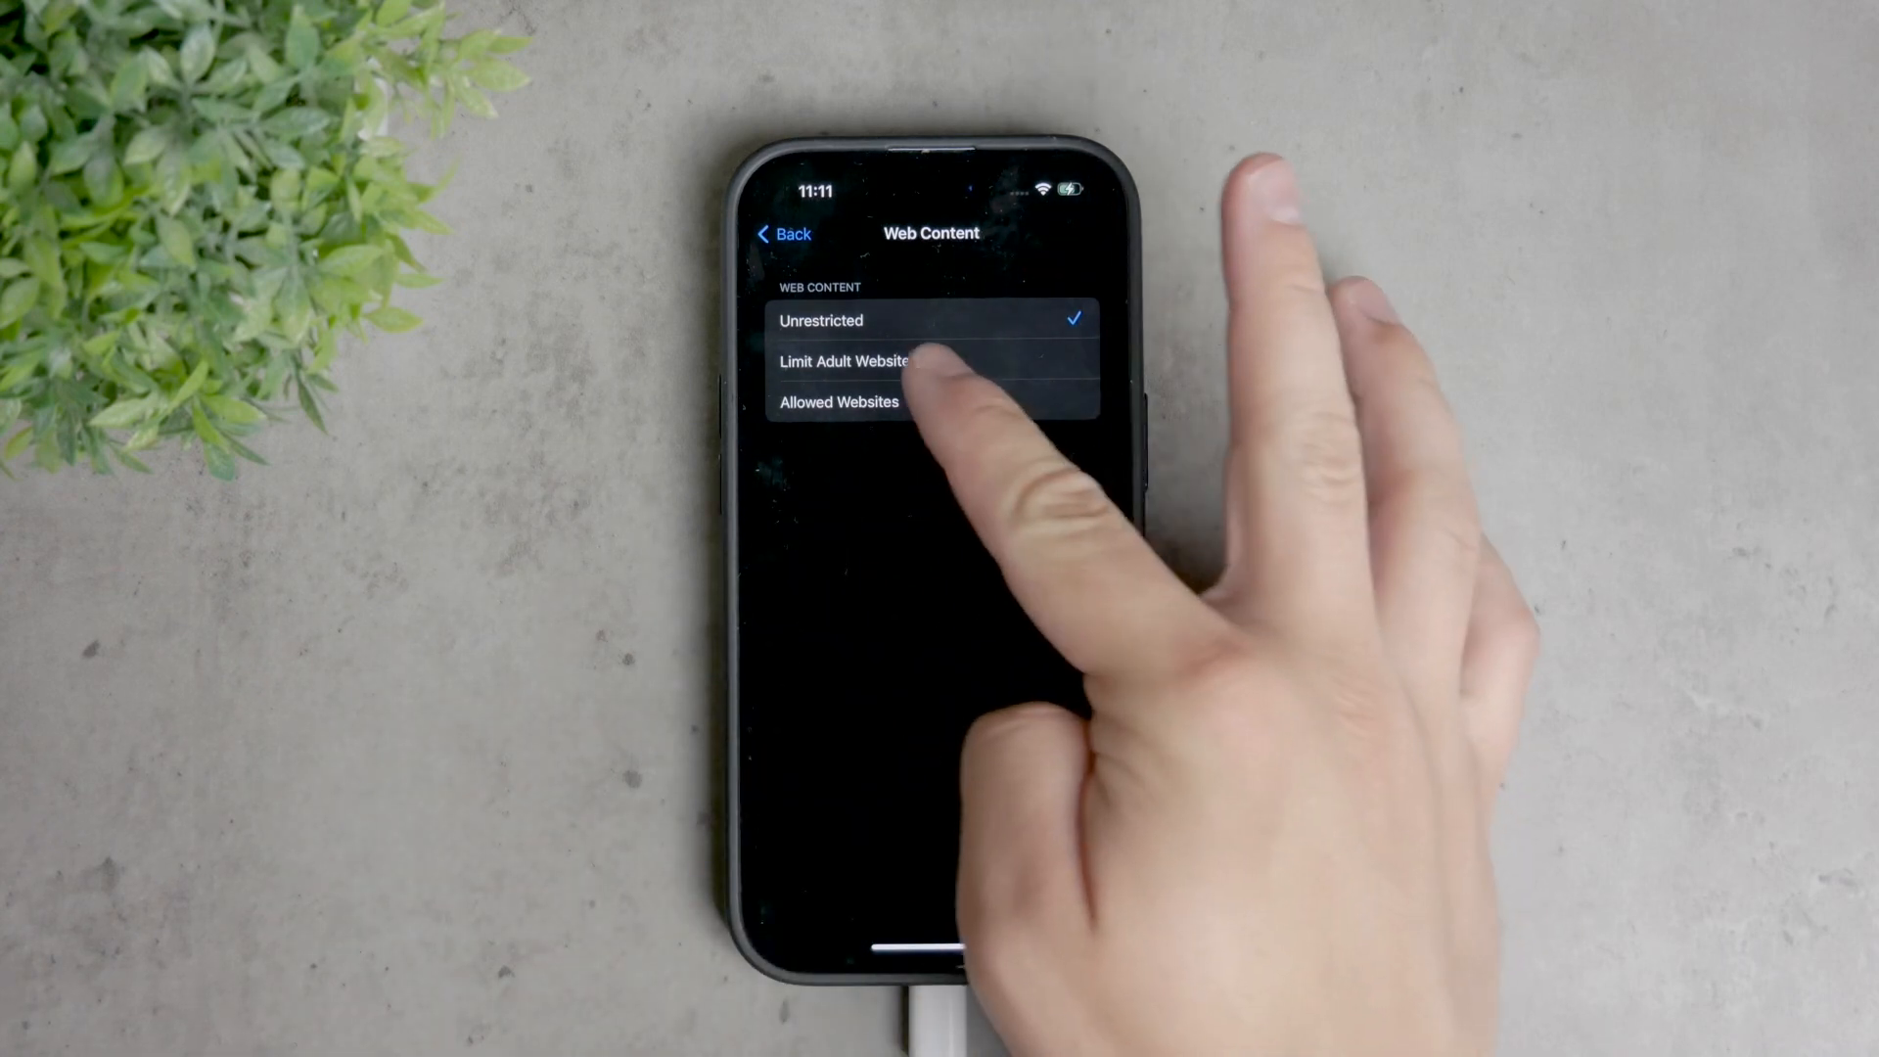
click(848, 361)
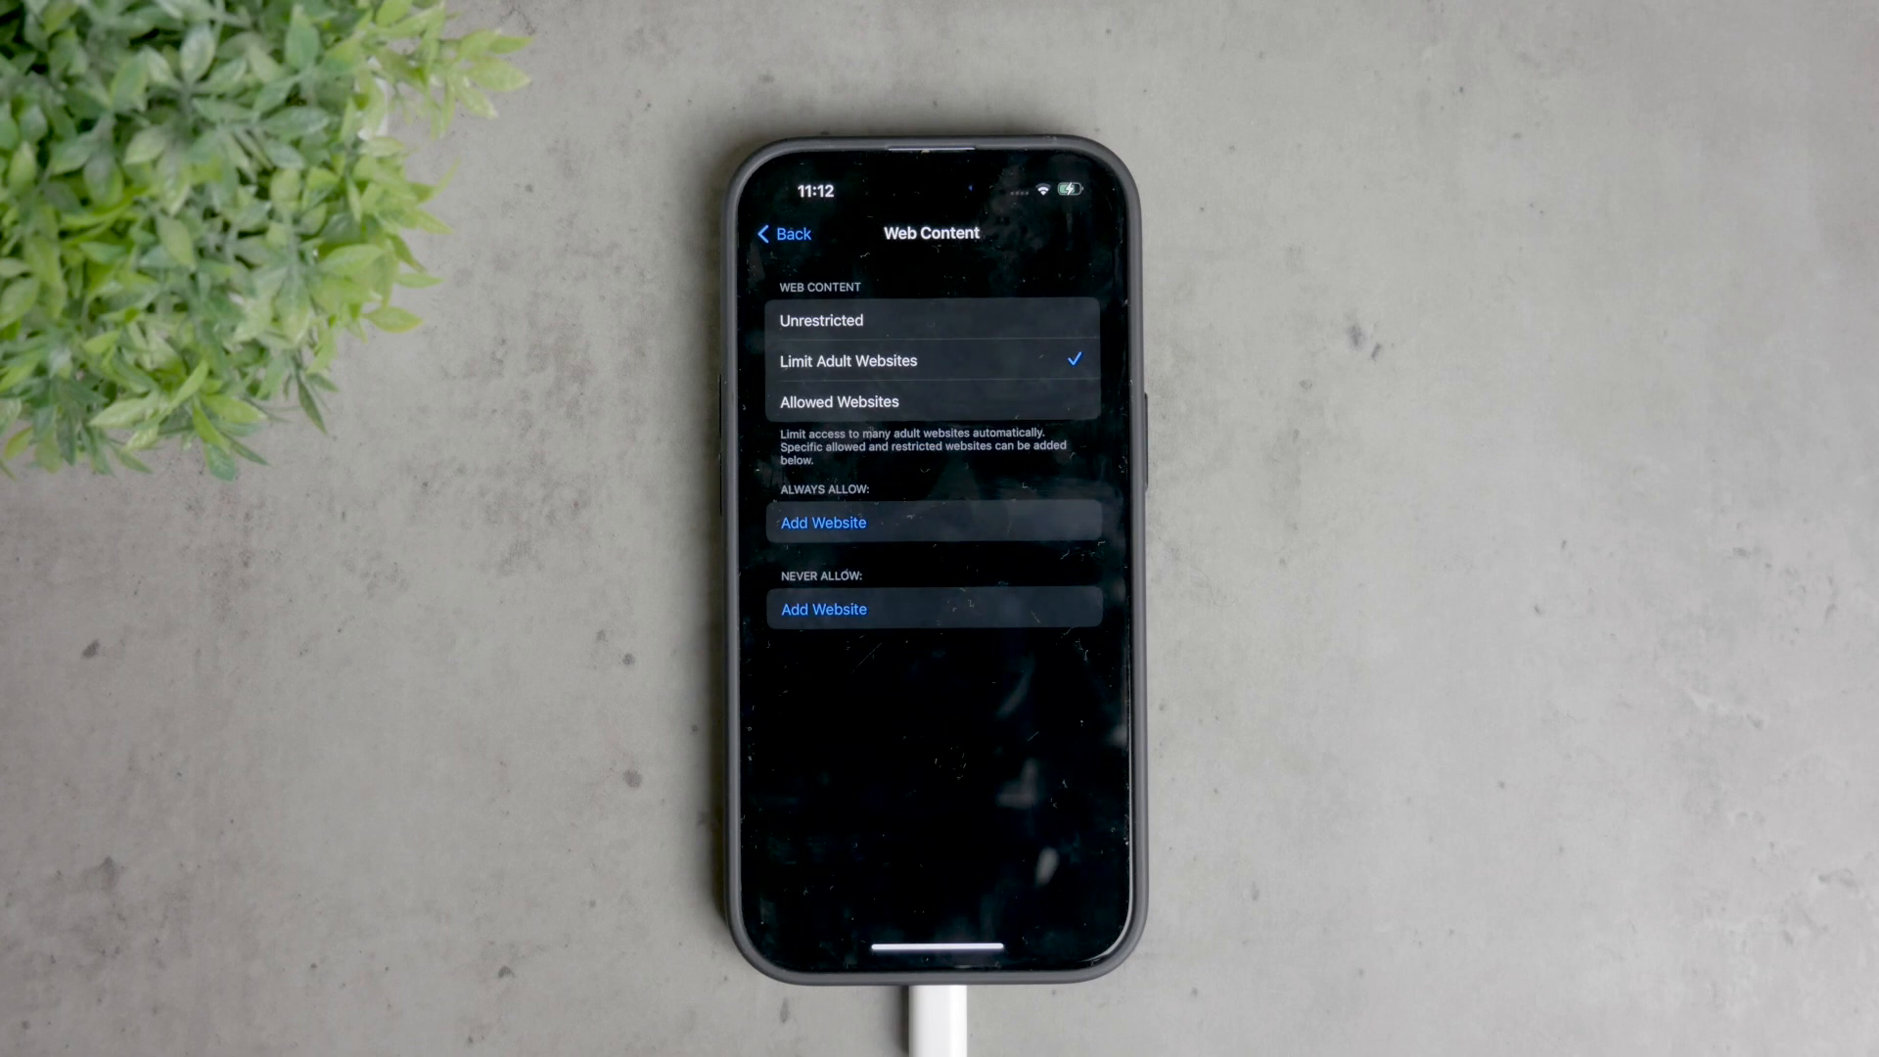
click(823, 521)
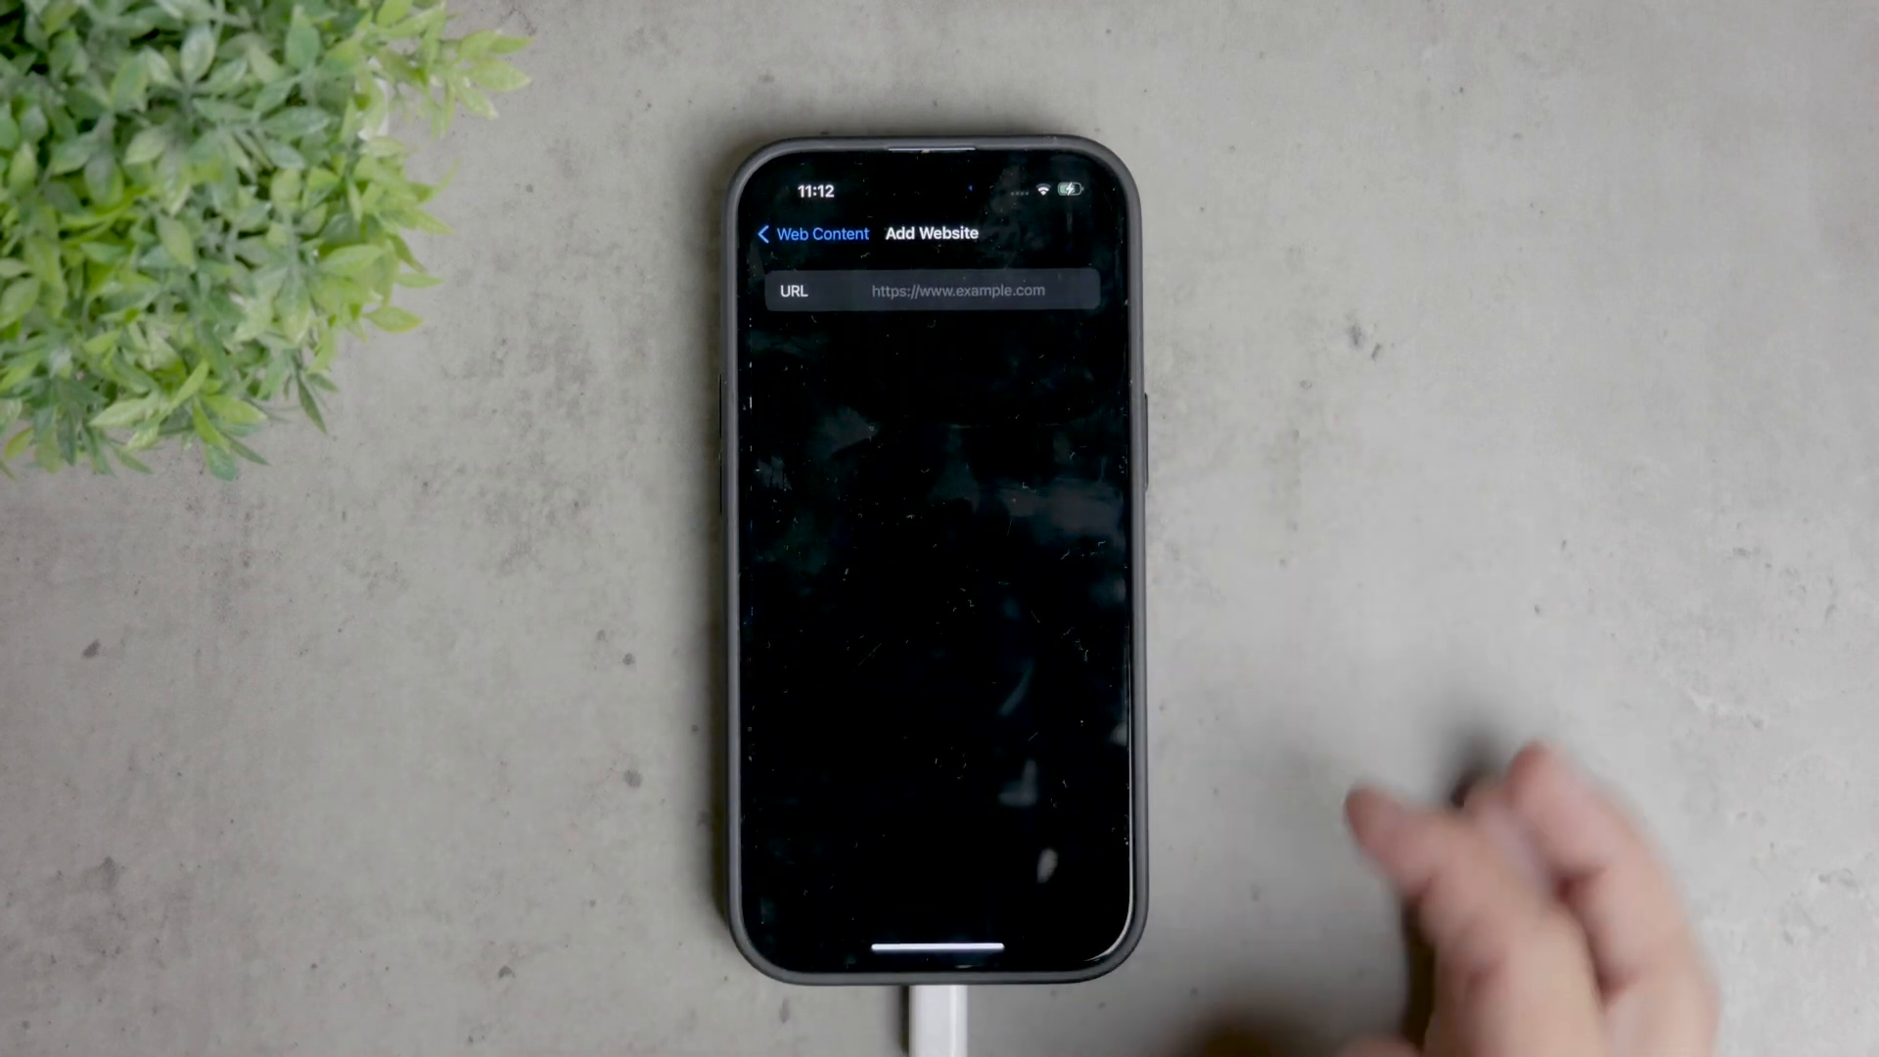
click(953, 290)
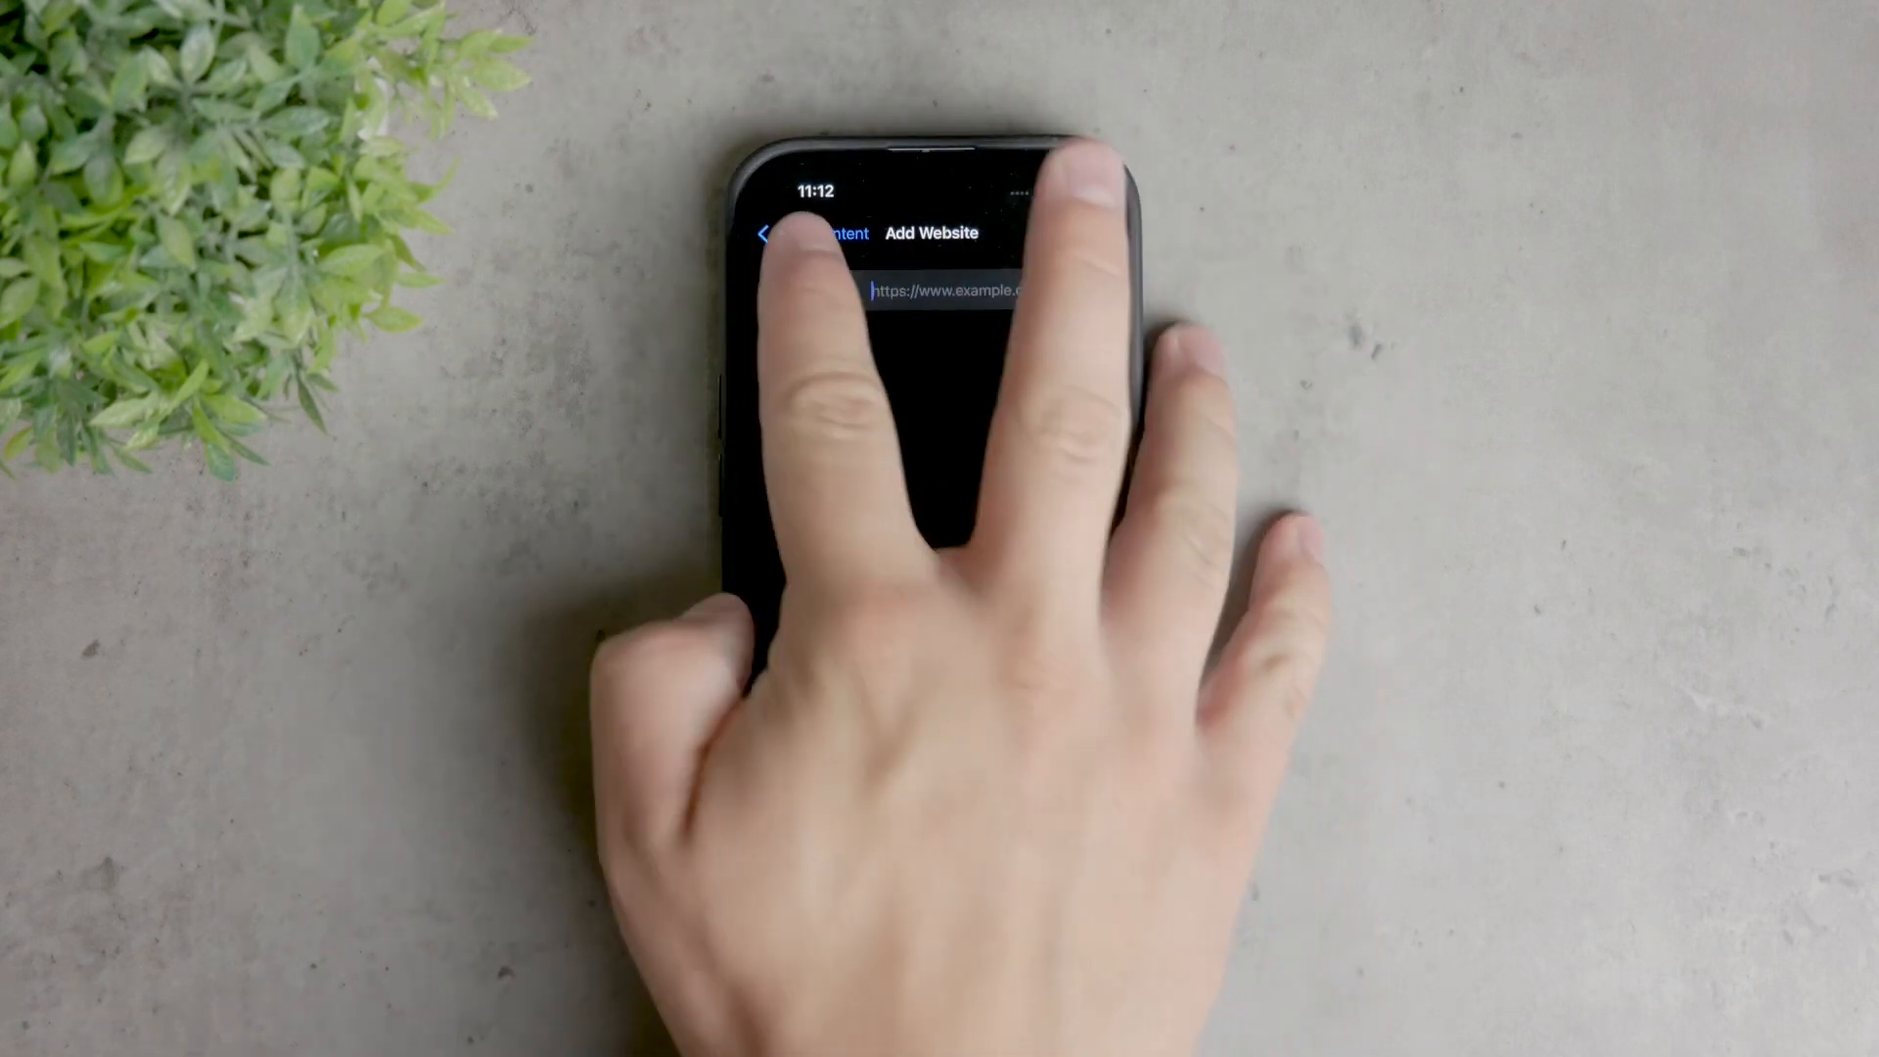
click(785, 233)
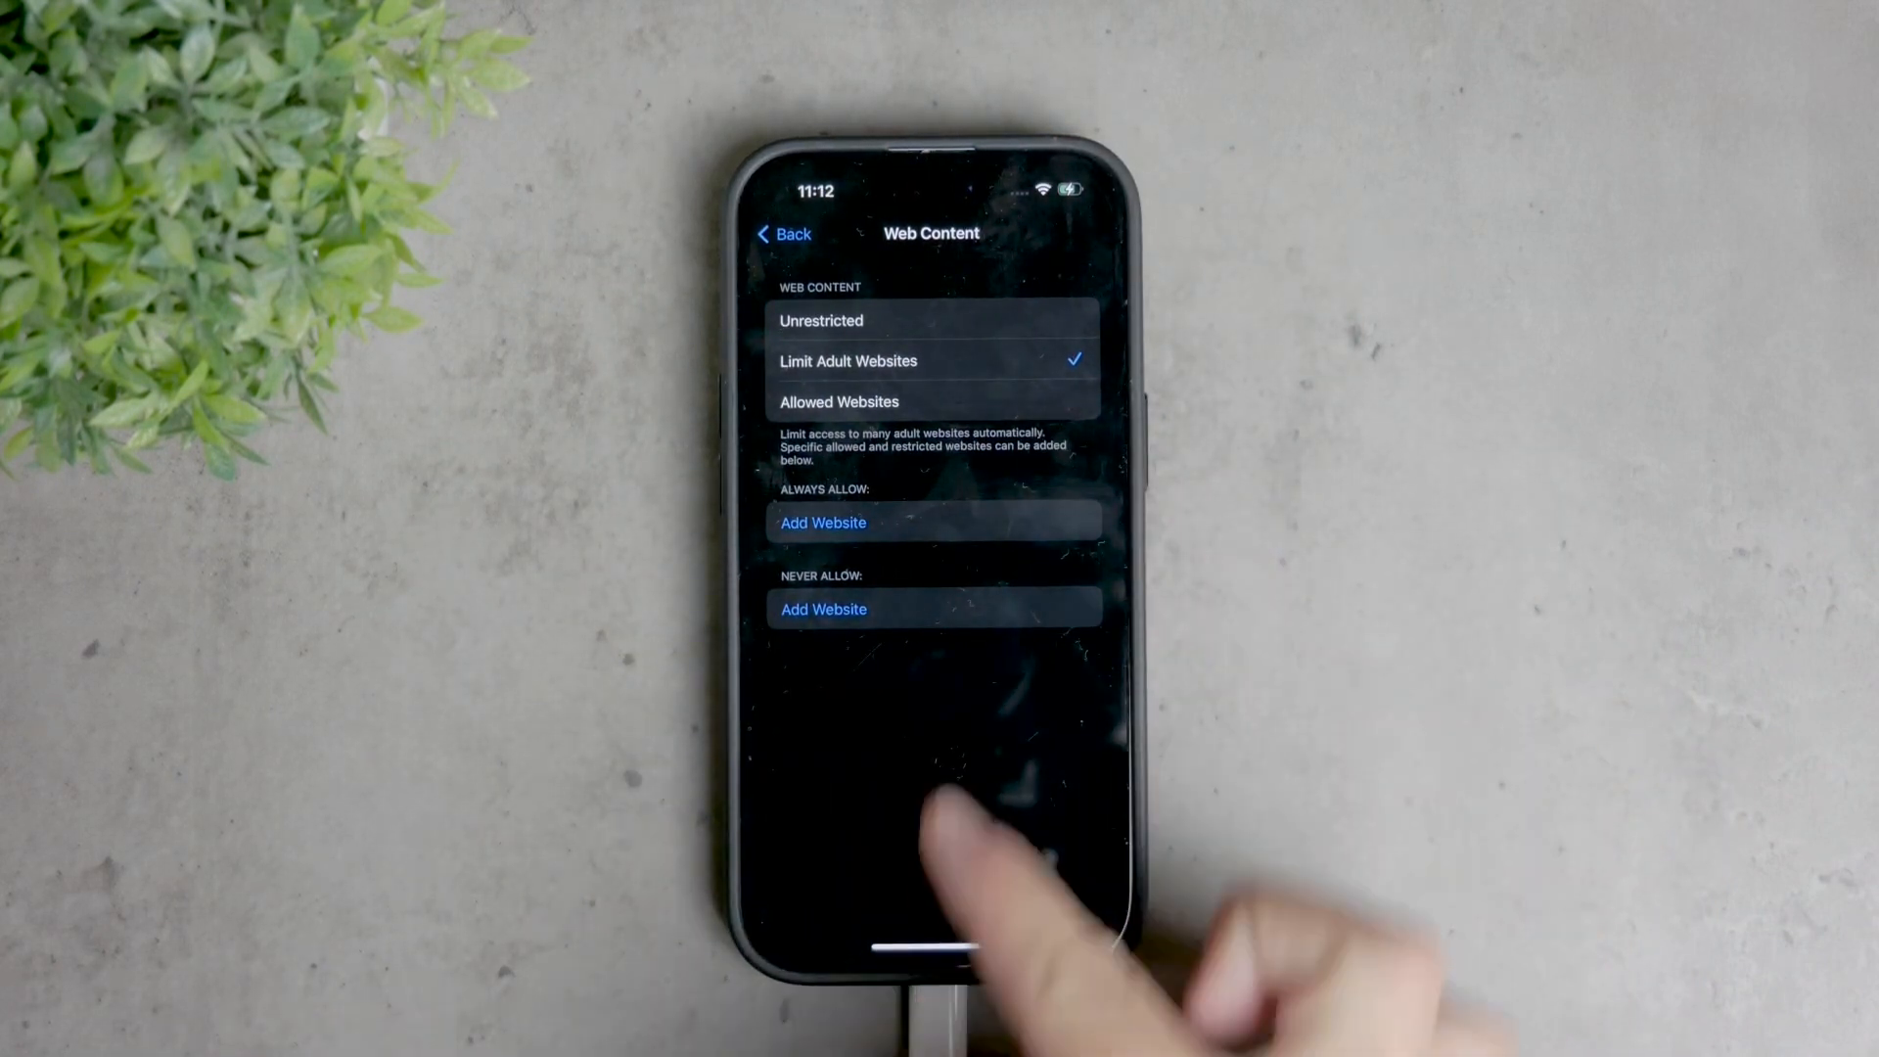
click(823, 523)
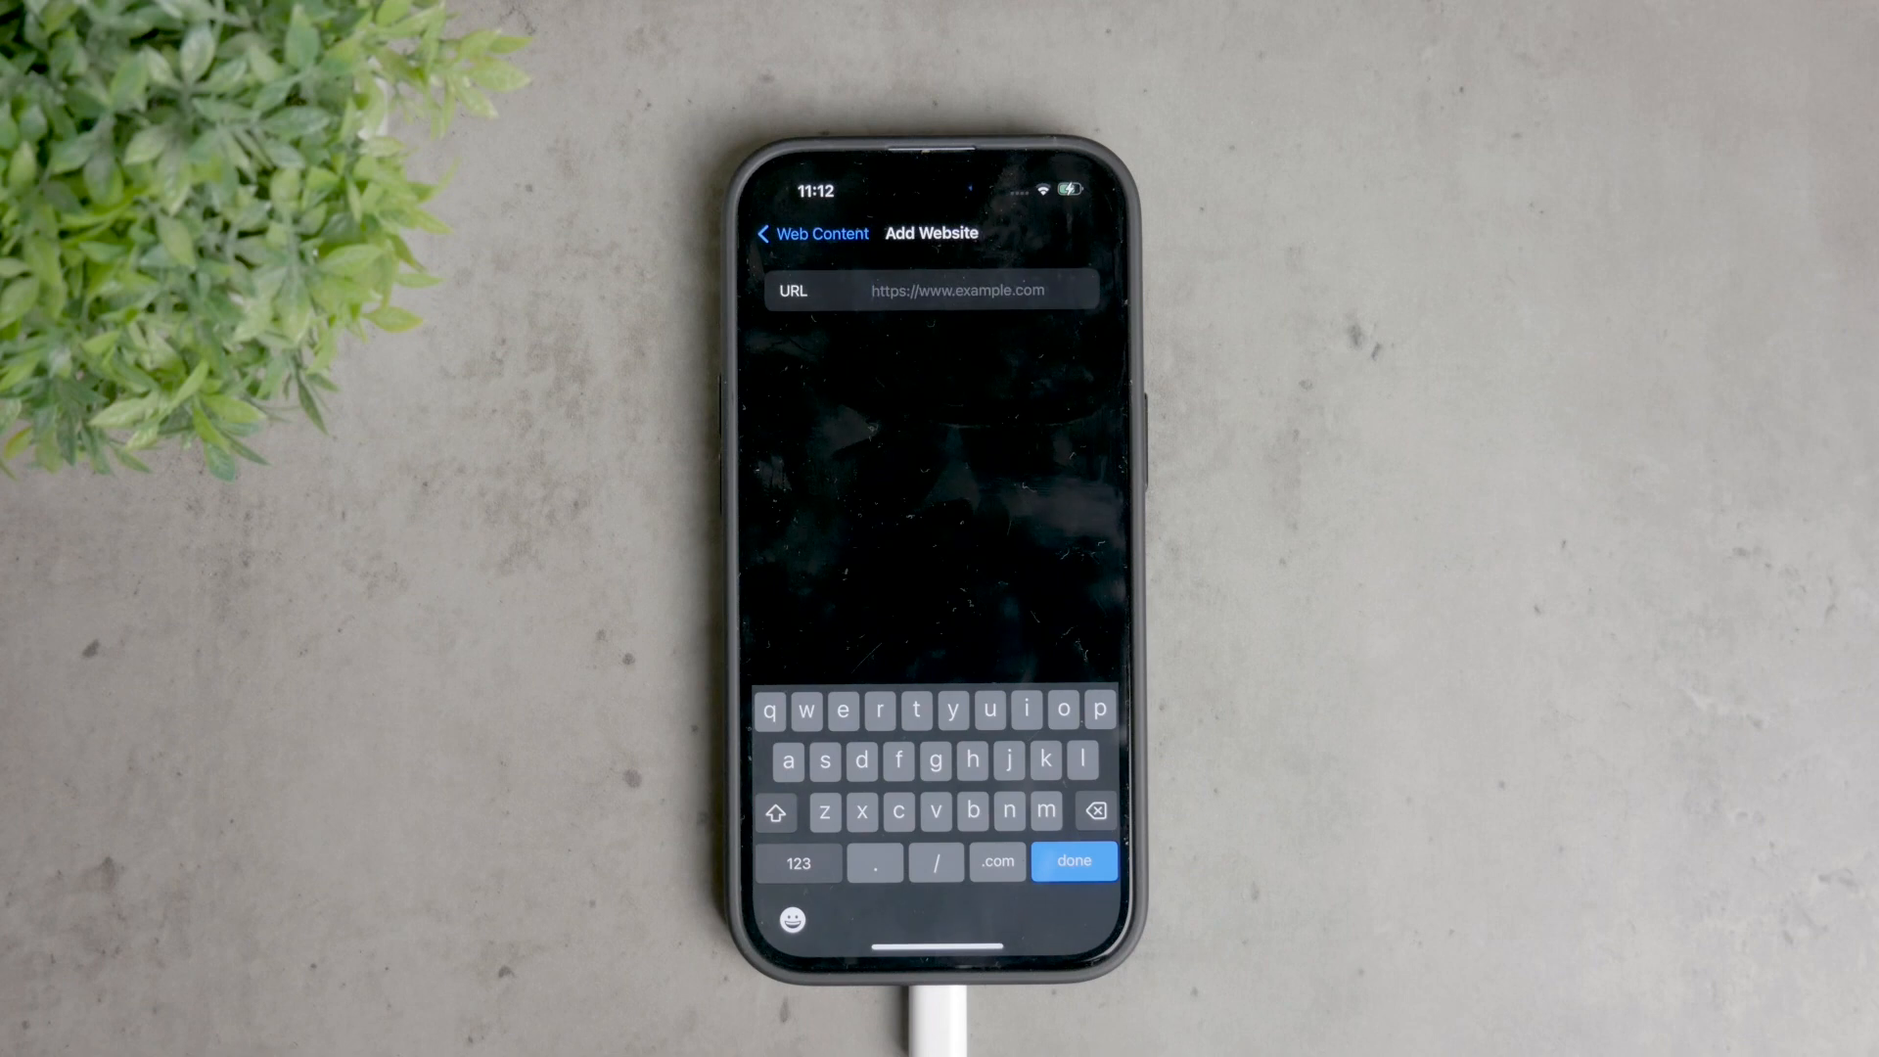
click(811, 233)
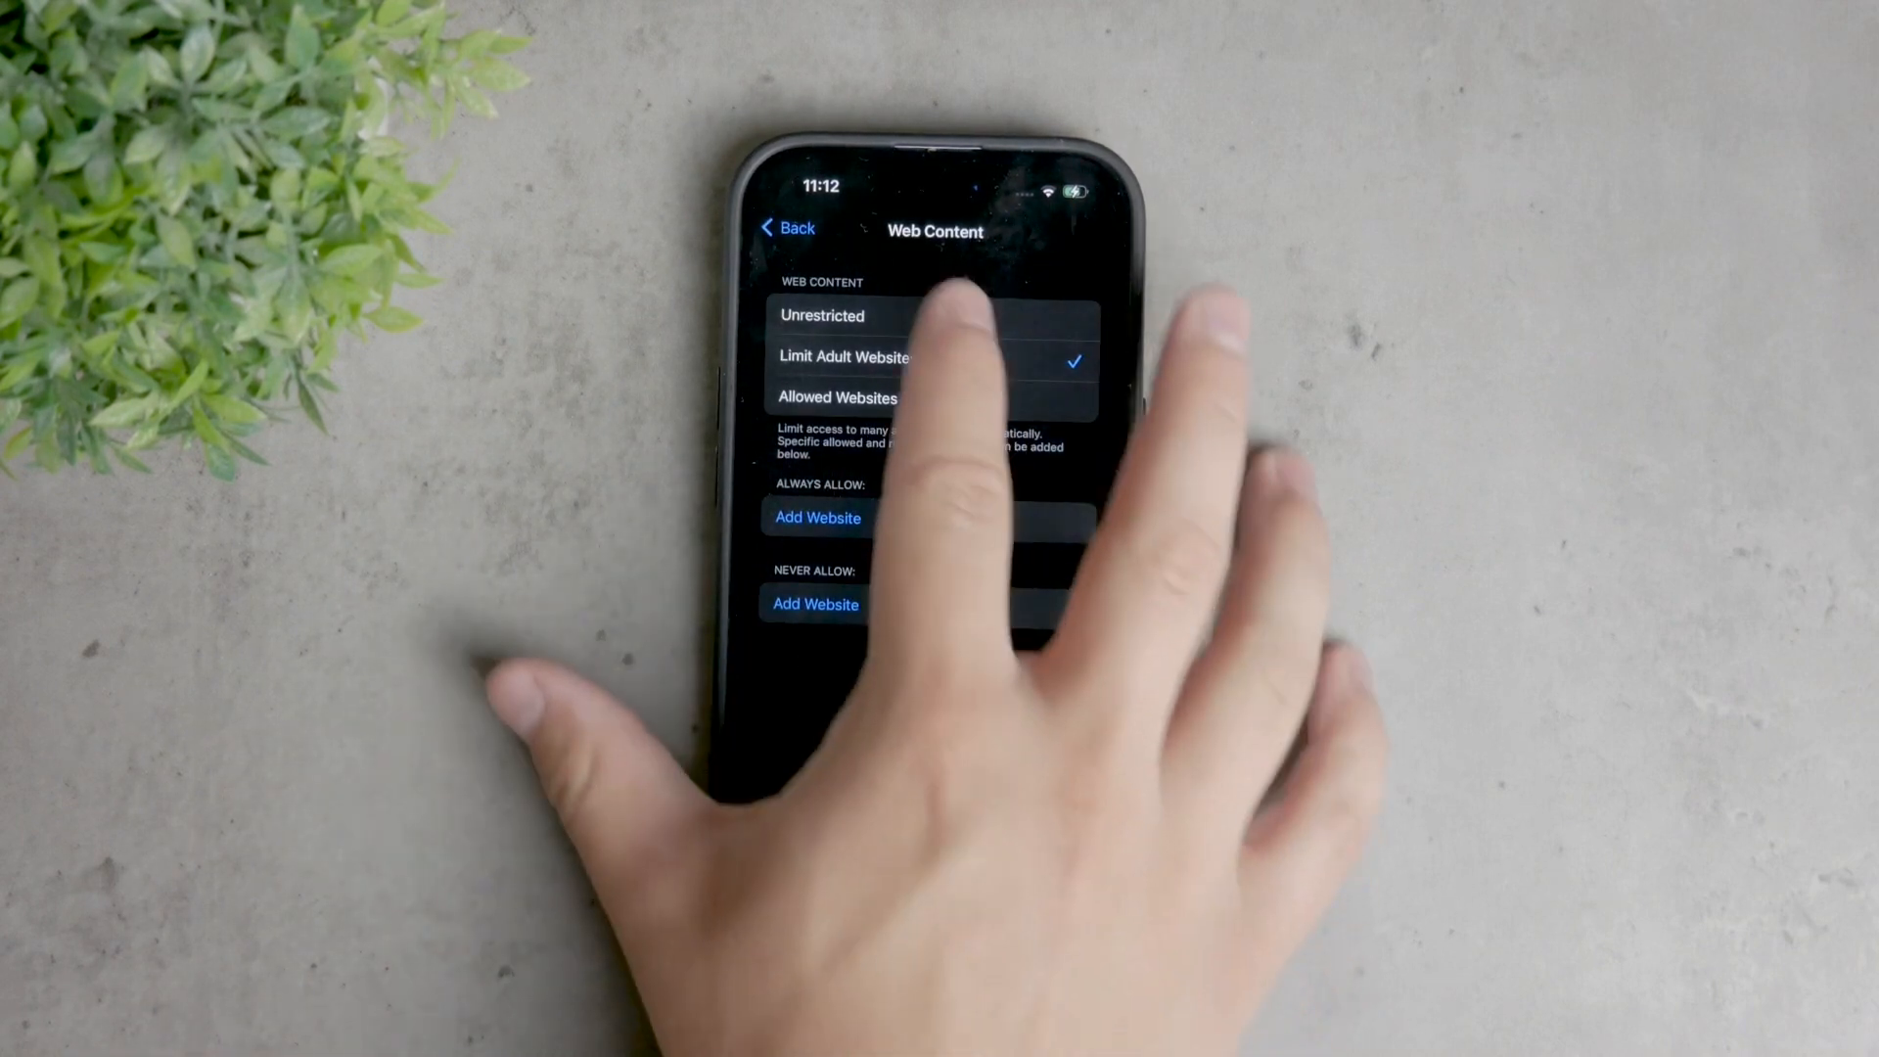
Leave Web Content, view Allowed Apps, and return to the Screen Time overview.
click(786, 228)
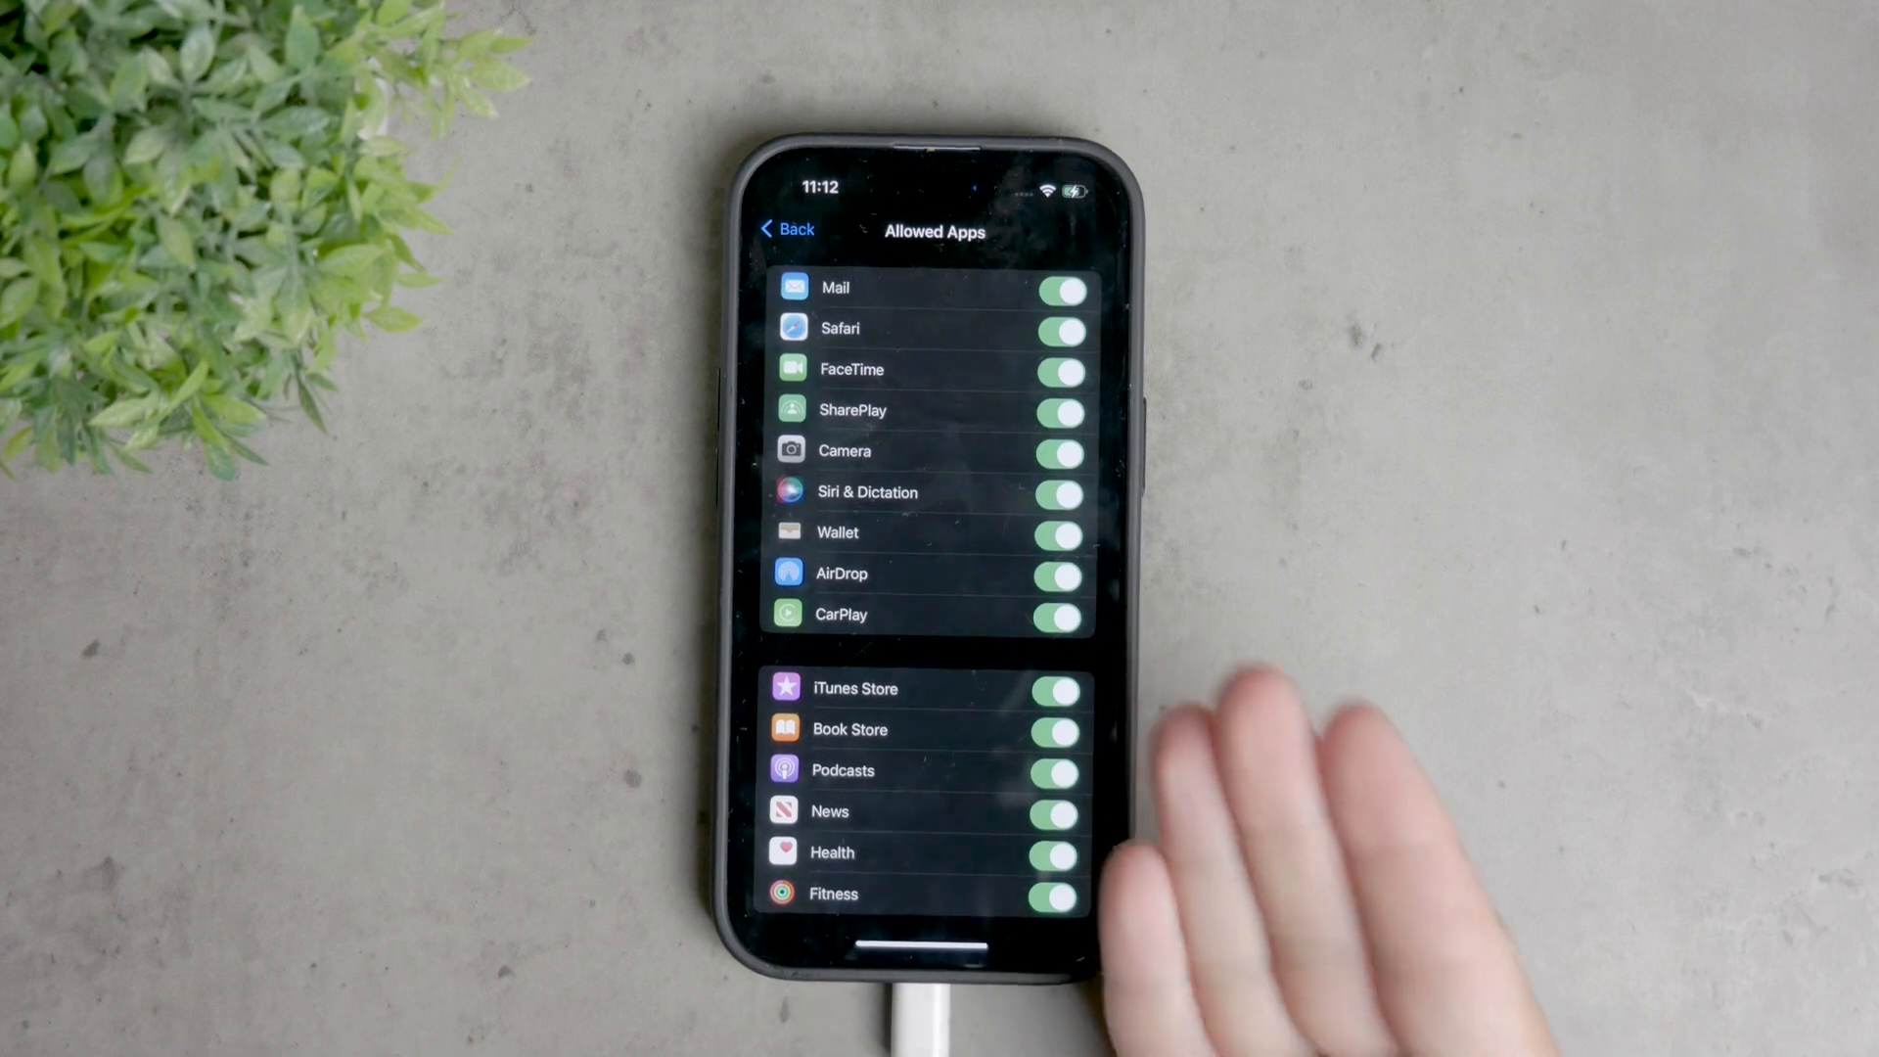
click(1056, 329)
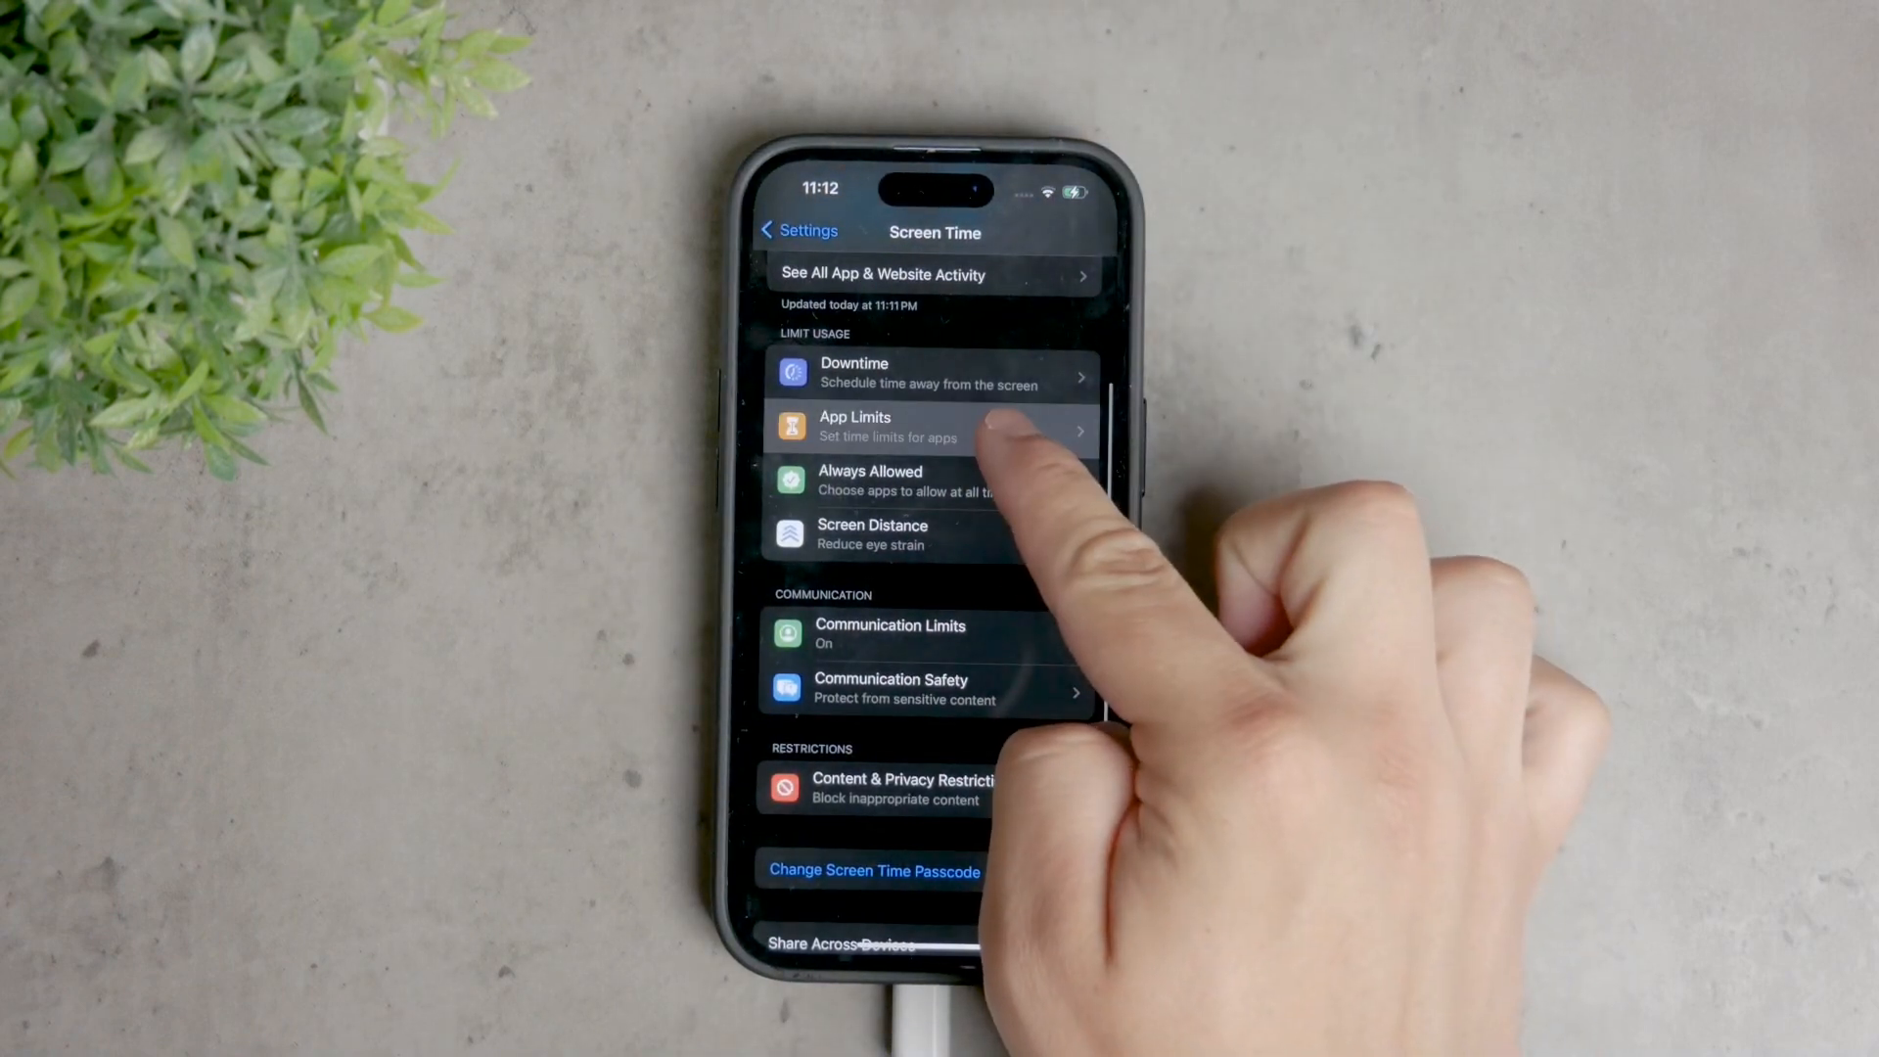
Start a new App Limit and search the app list for 'sa'.
click(933, 425)
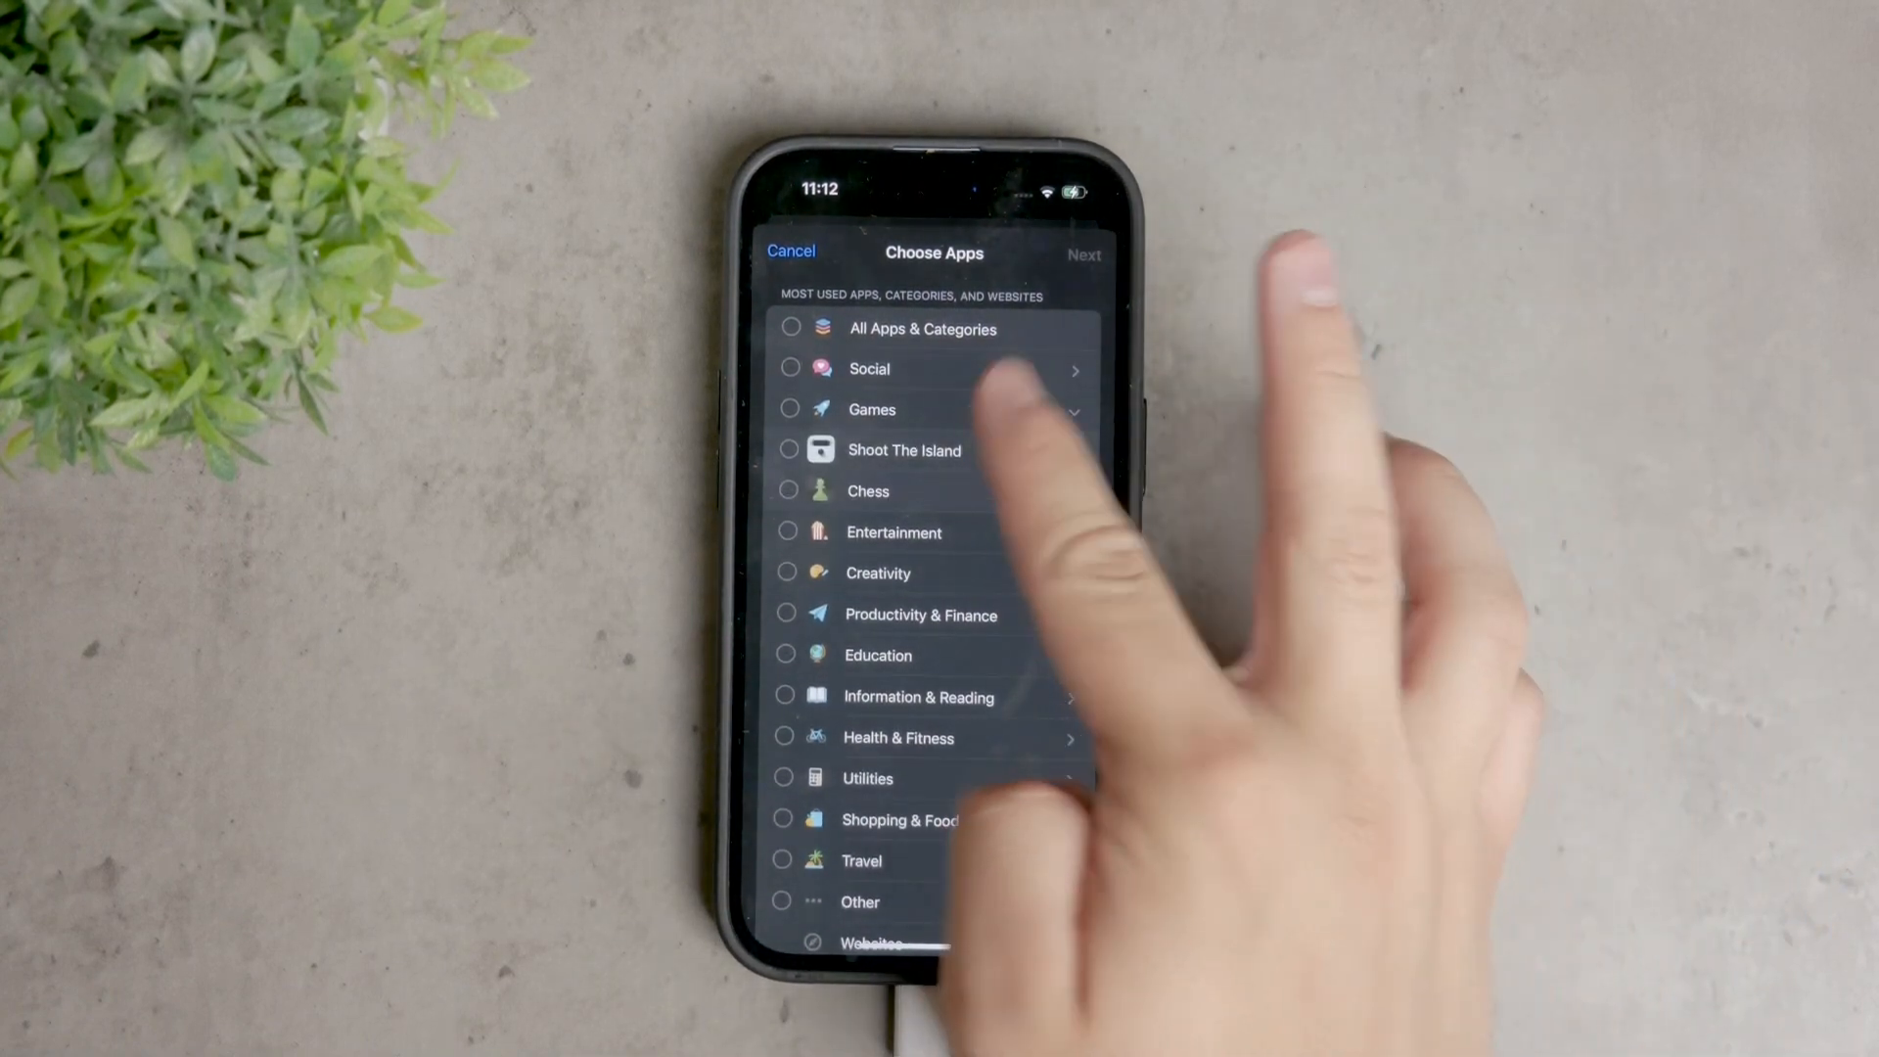
click(933, 252)
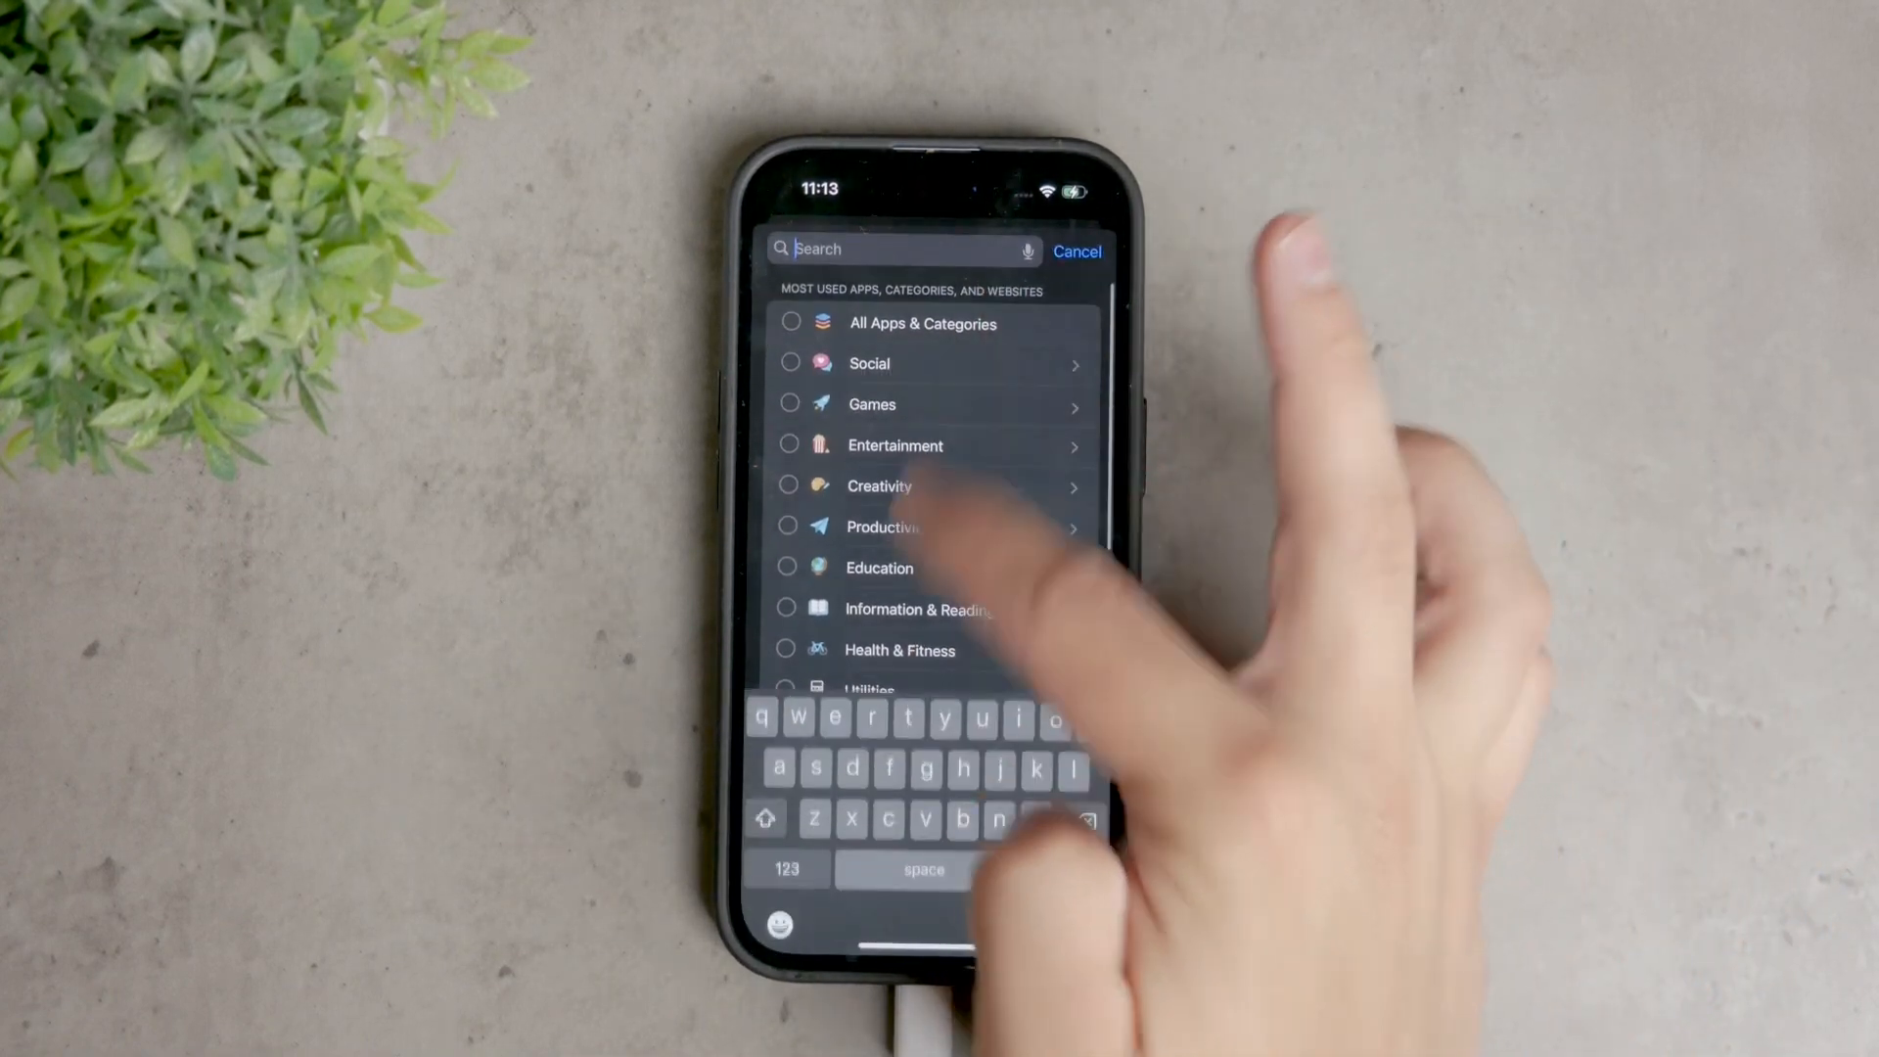
text(sa)
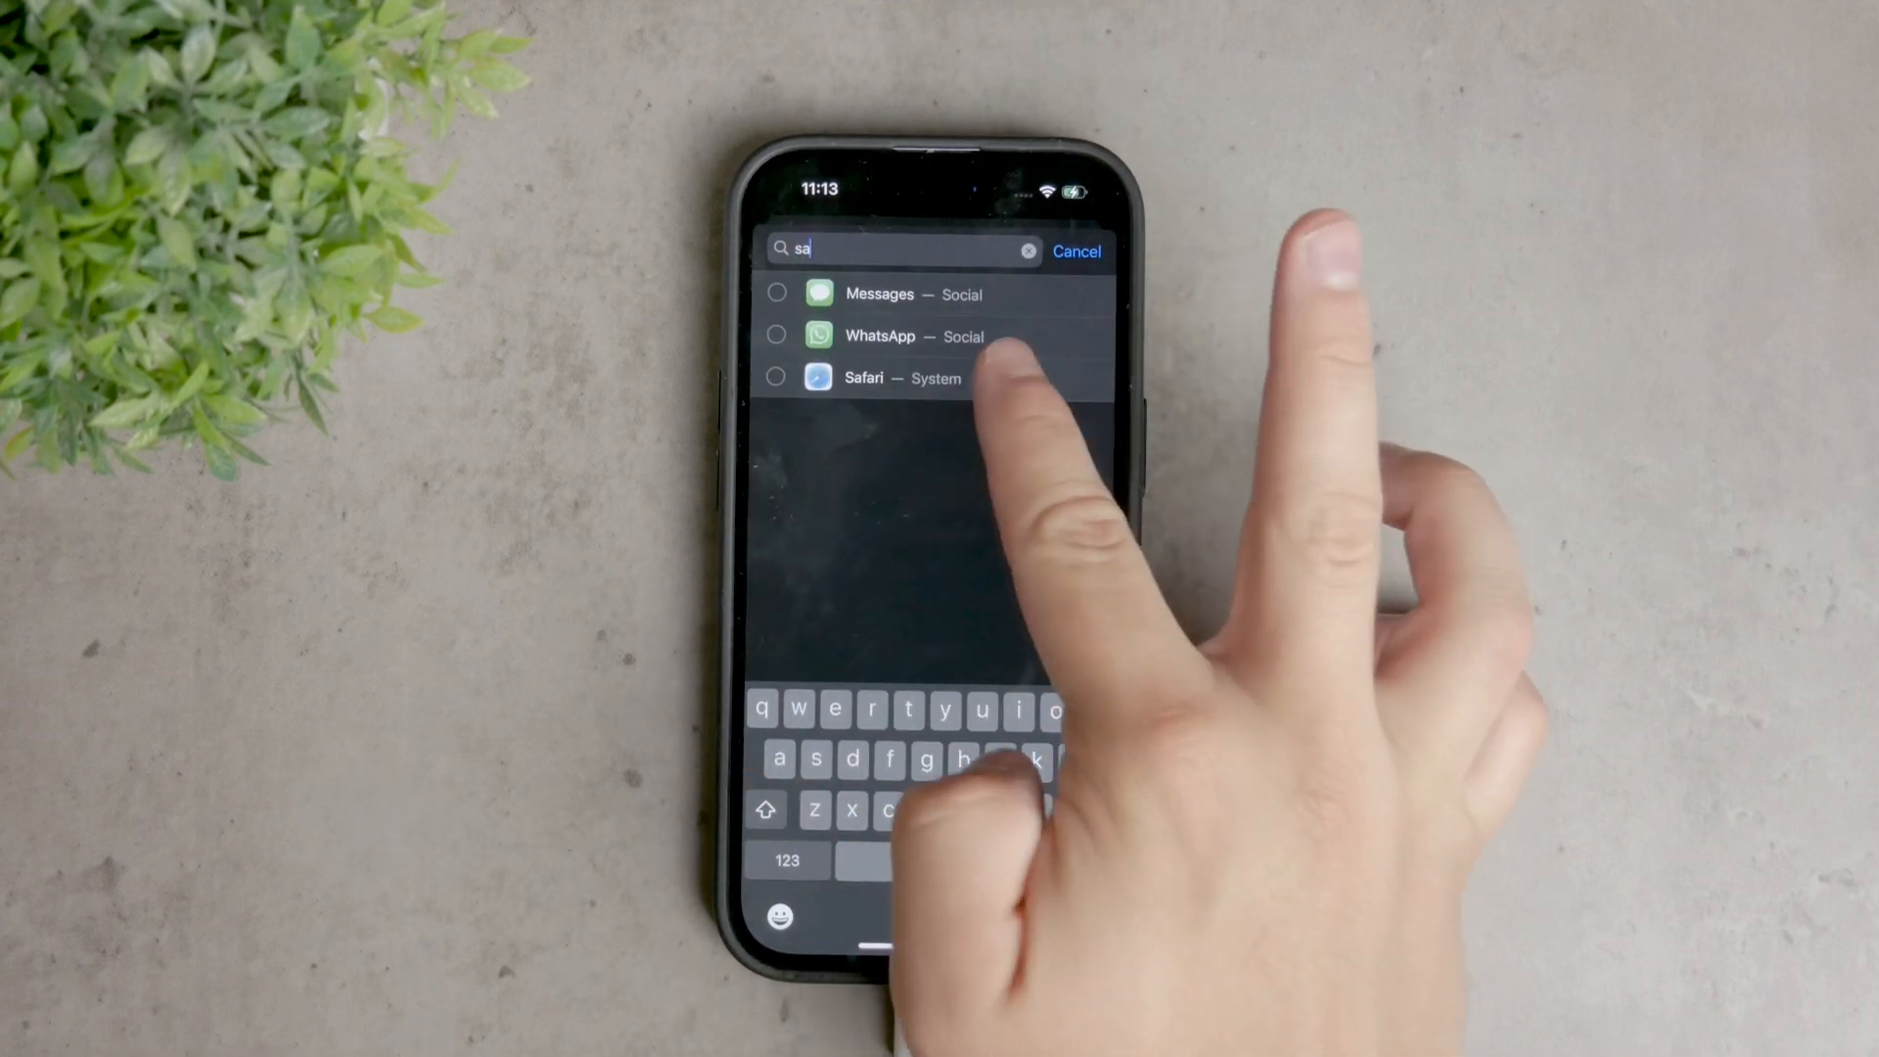